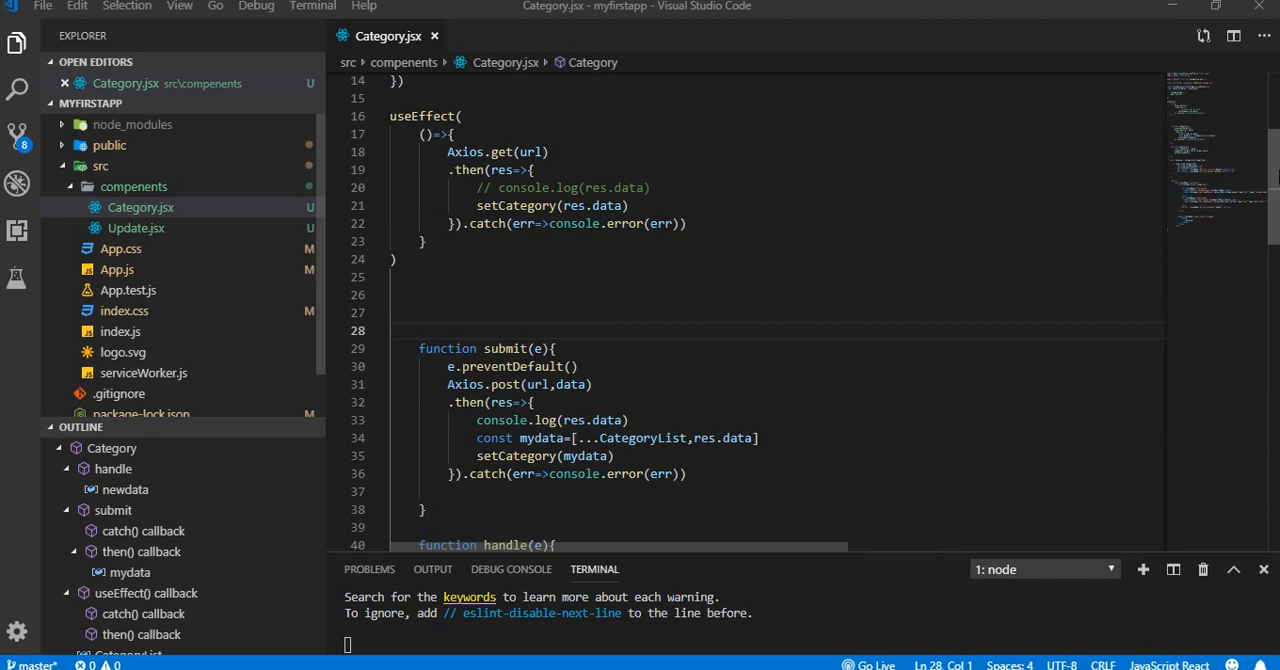
mouse_move(470, 293)
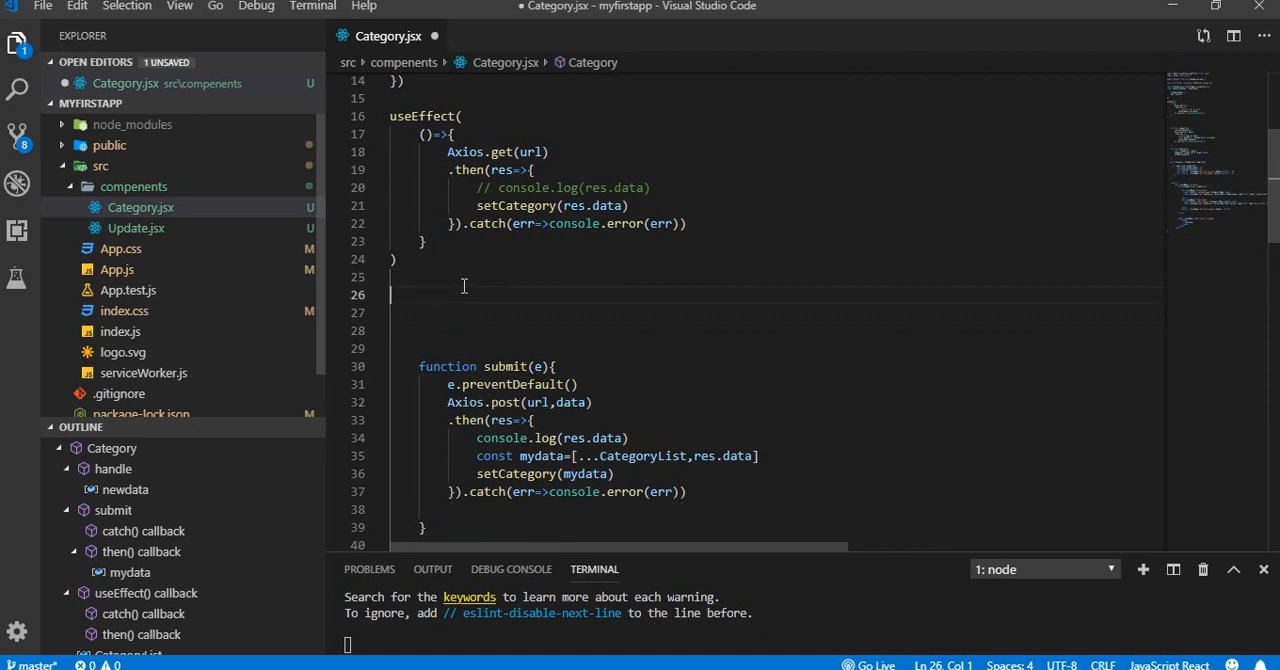
Add an empty function remove(id){ } stub below useEffect in Category.jsx
text(function r)
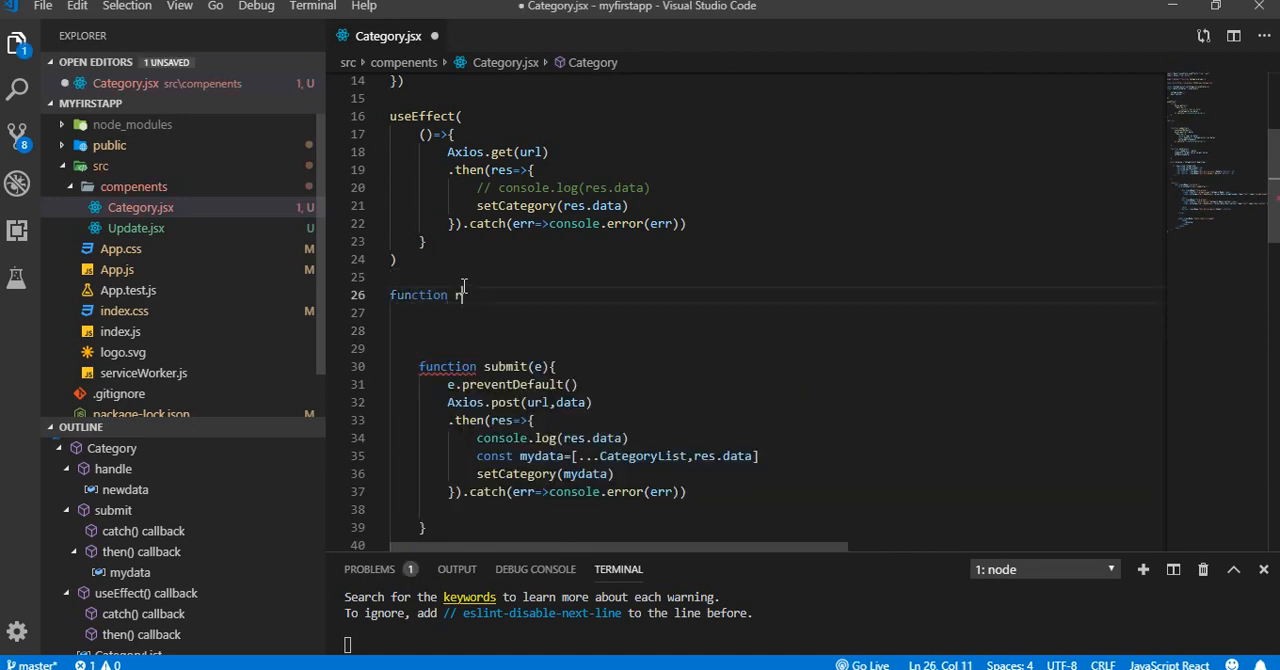
text(em)
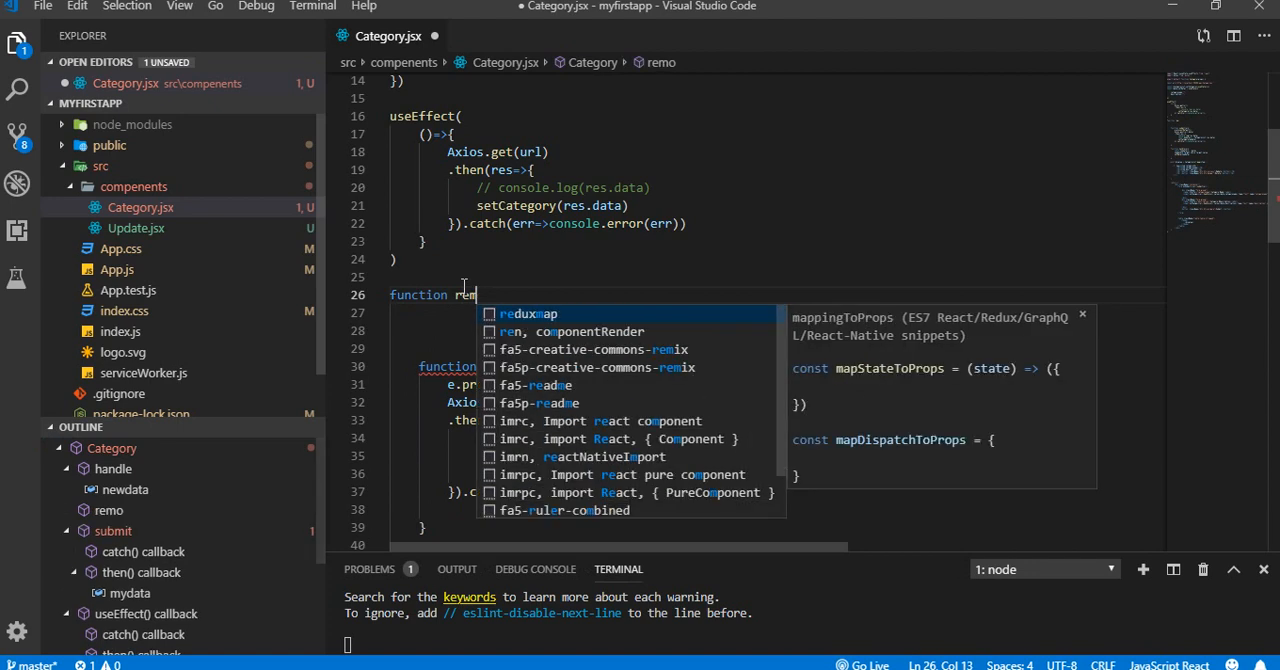
text(ove)
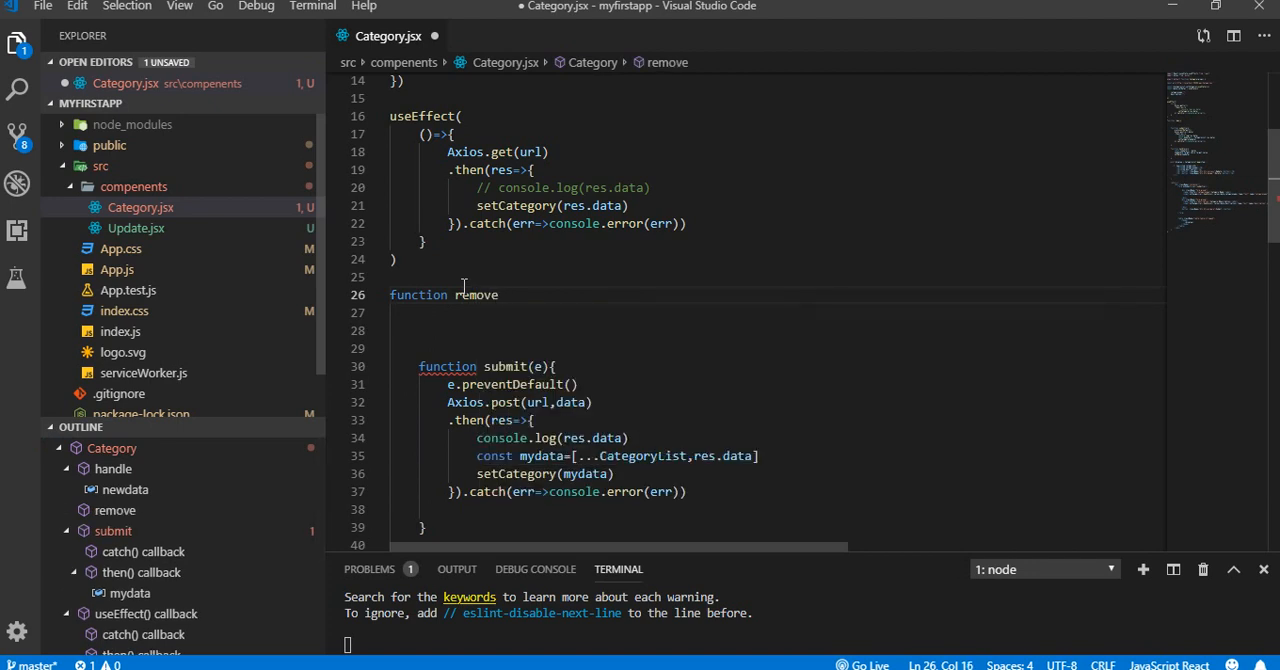
text((id))
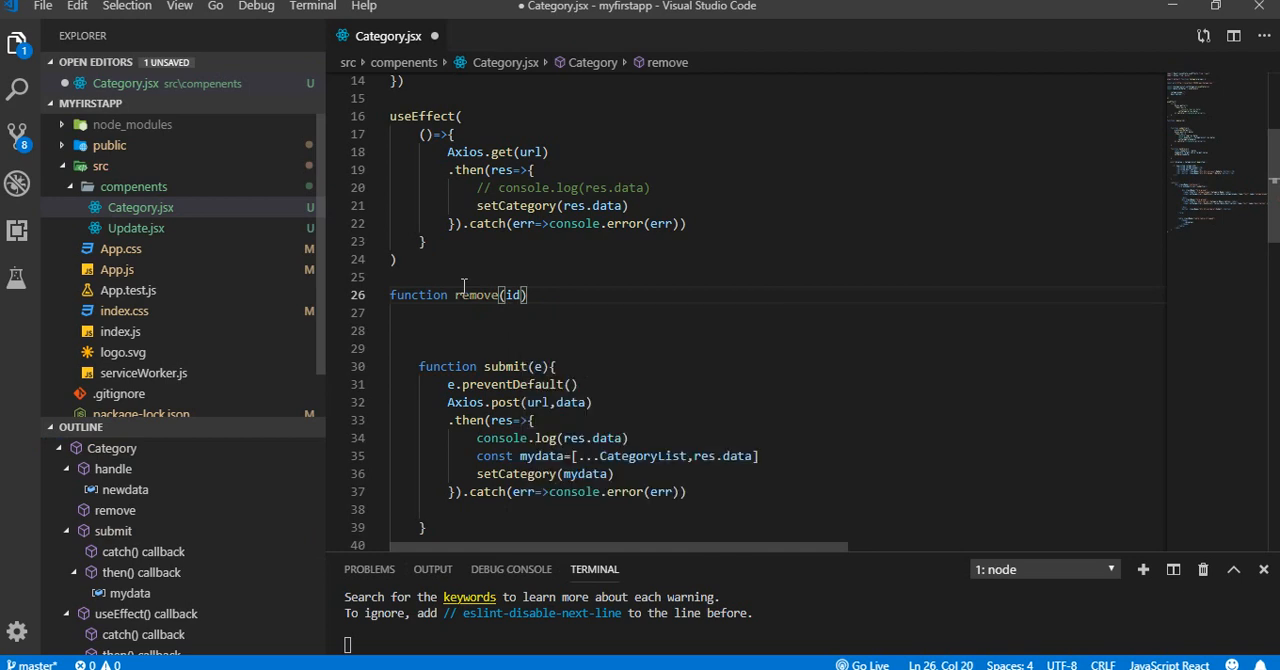
text({)
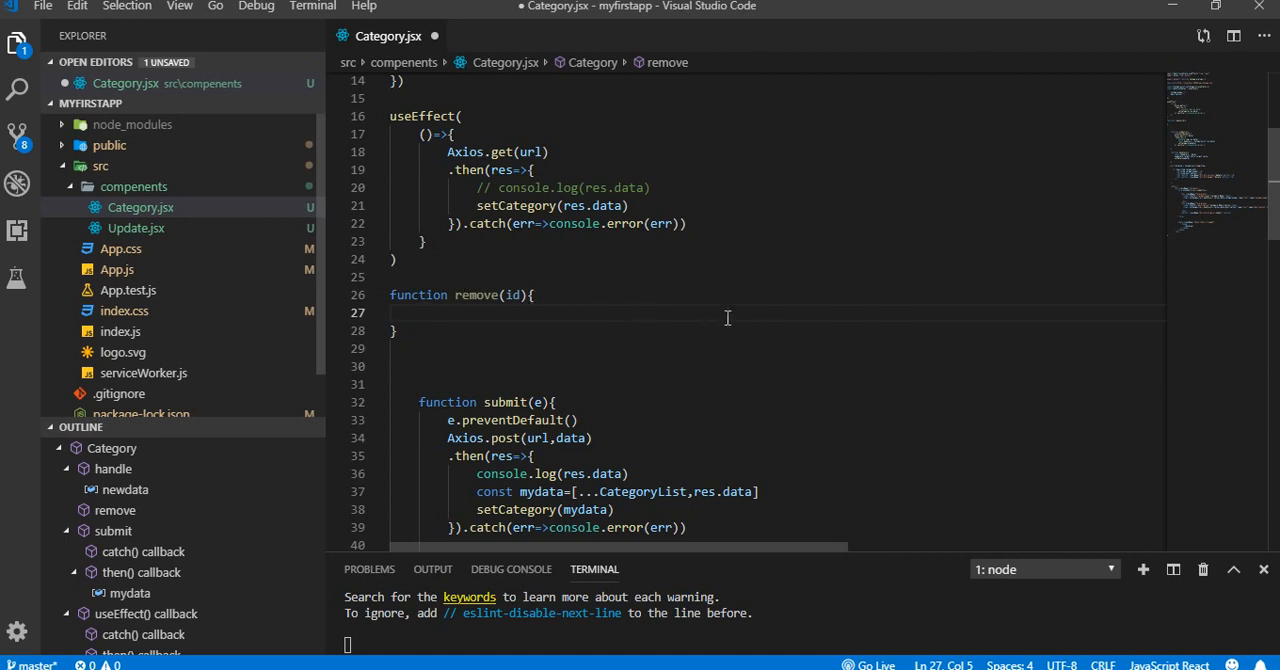
mouse_move(1248, 223)
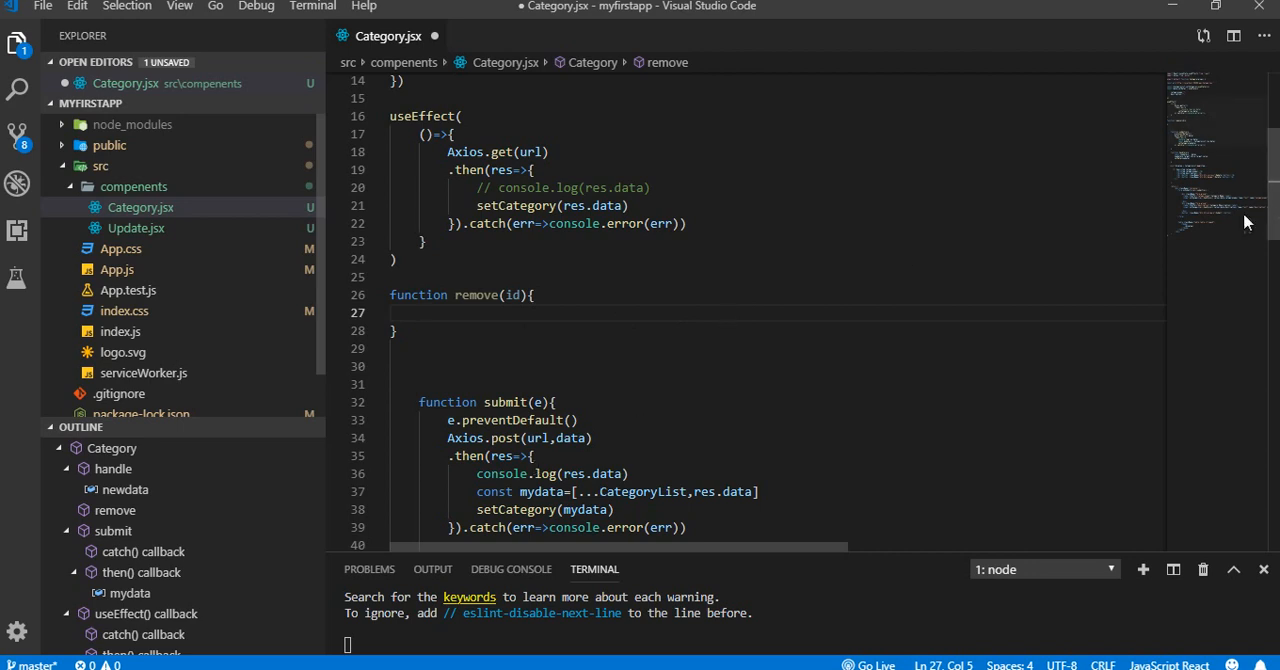
Give the Delete button onClick={()=>remove(item.categoryId)} and save Category.jsx
scroll(down, 3)
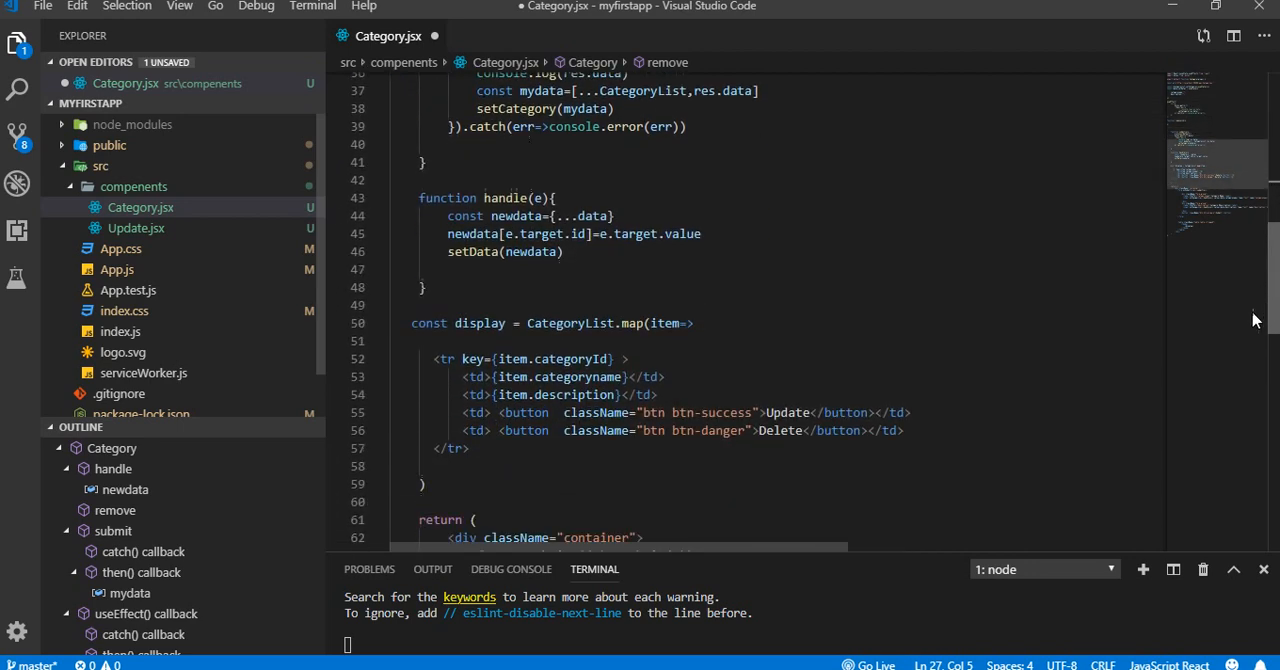
scroll(down, 3)
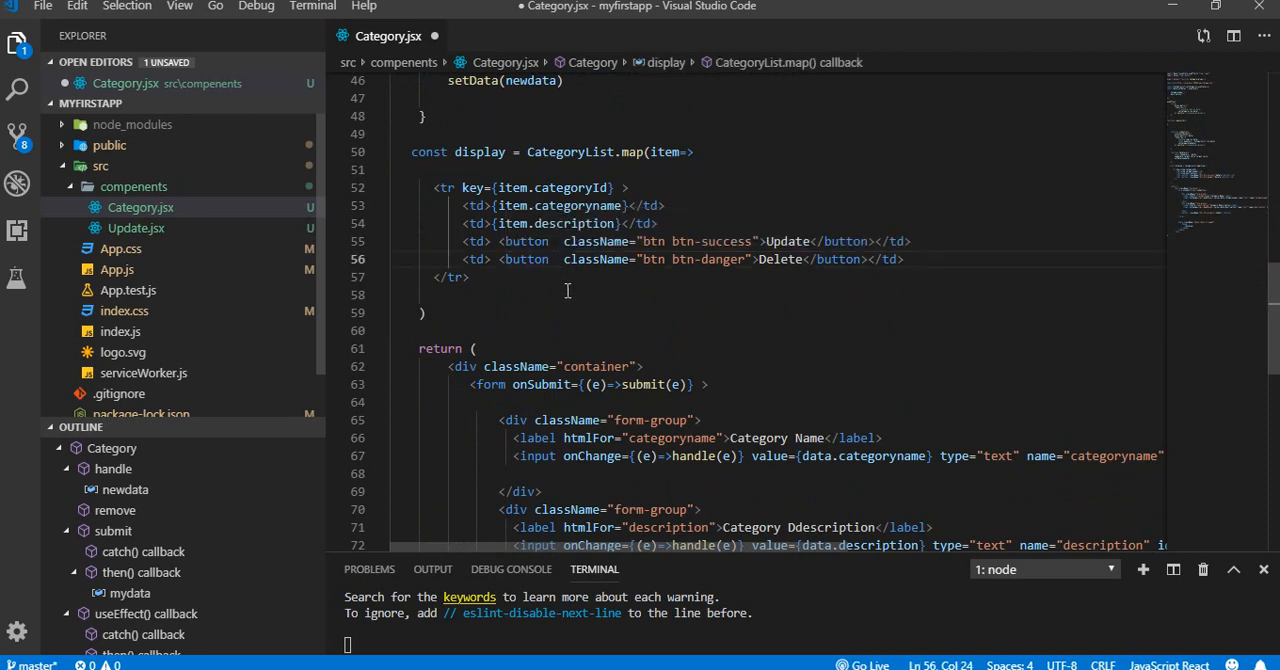
text(on)
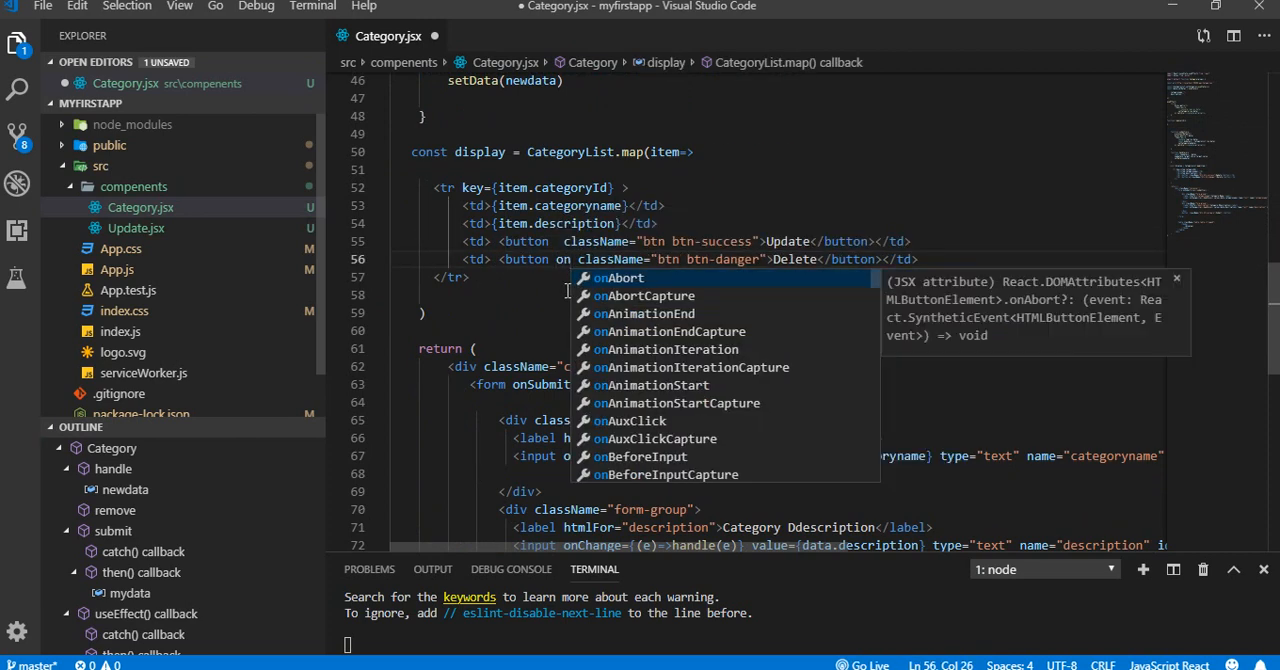
text(ck=)
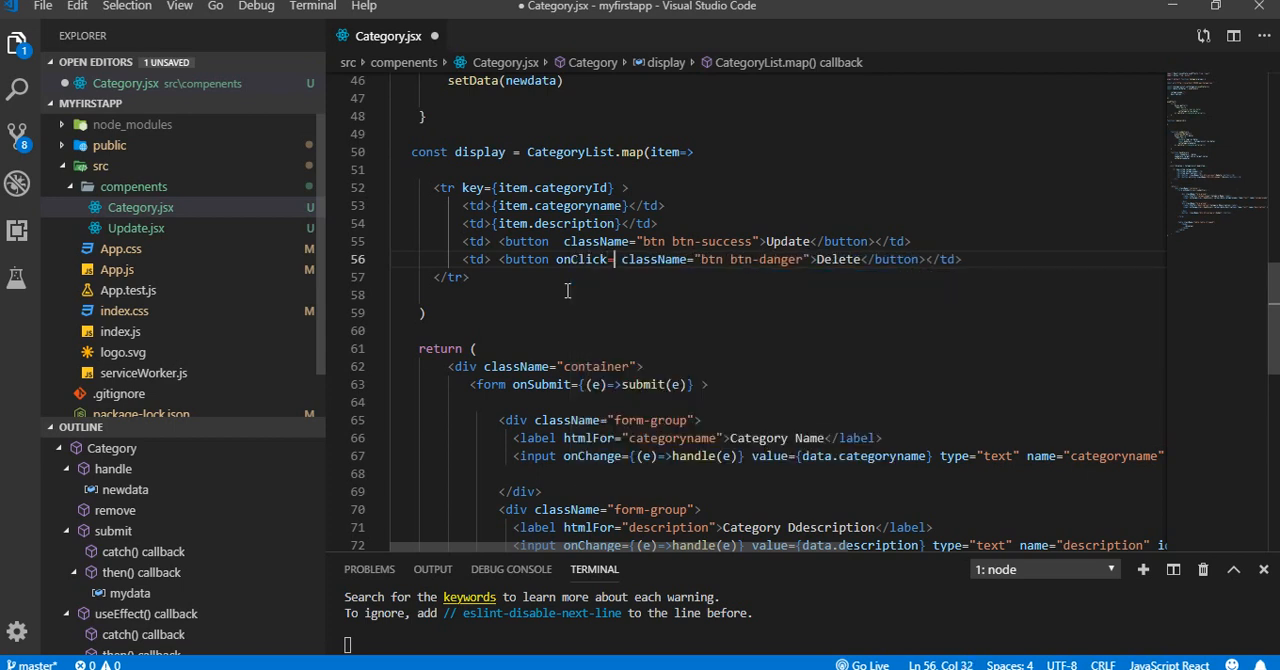
text({})
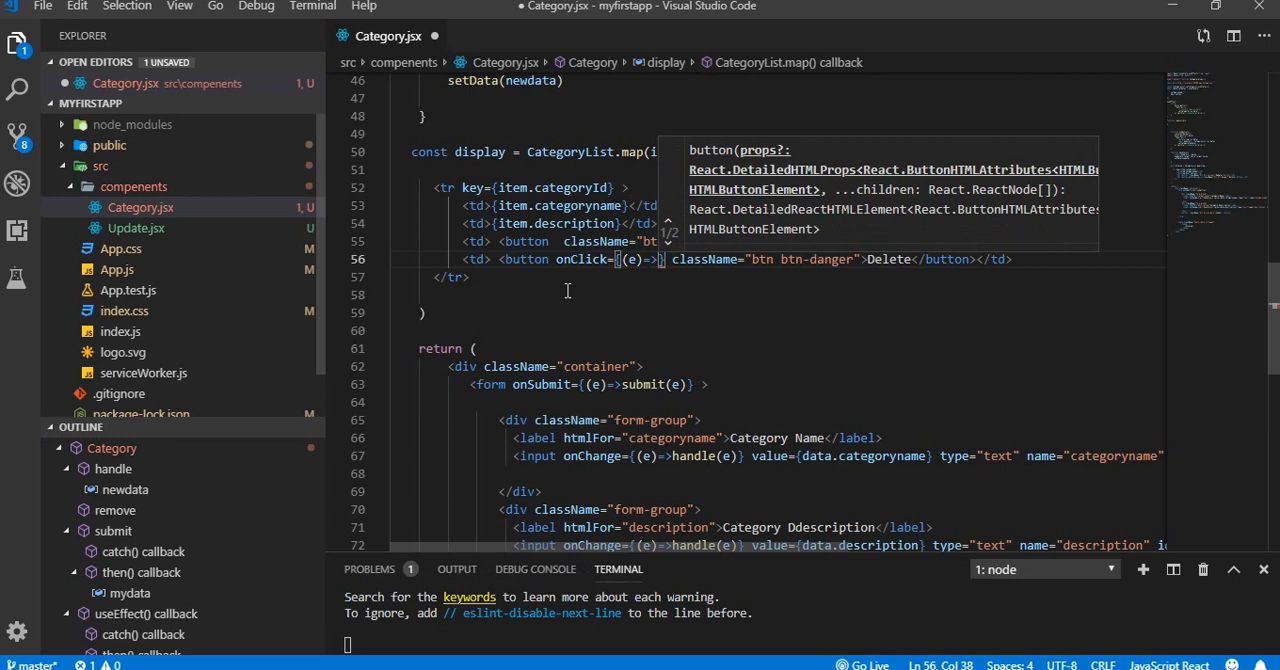
text(remove)
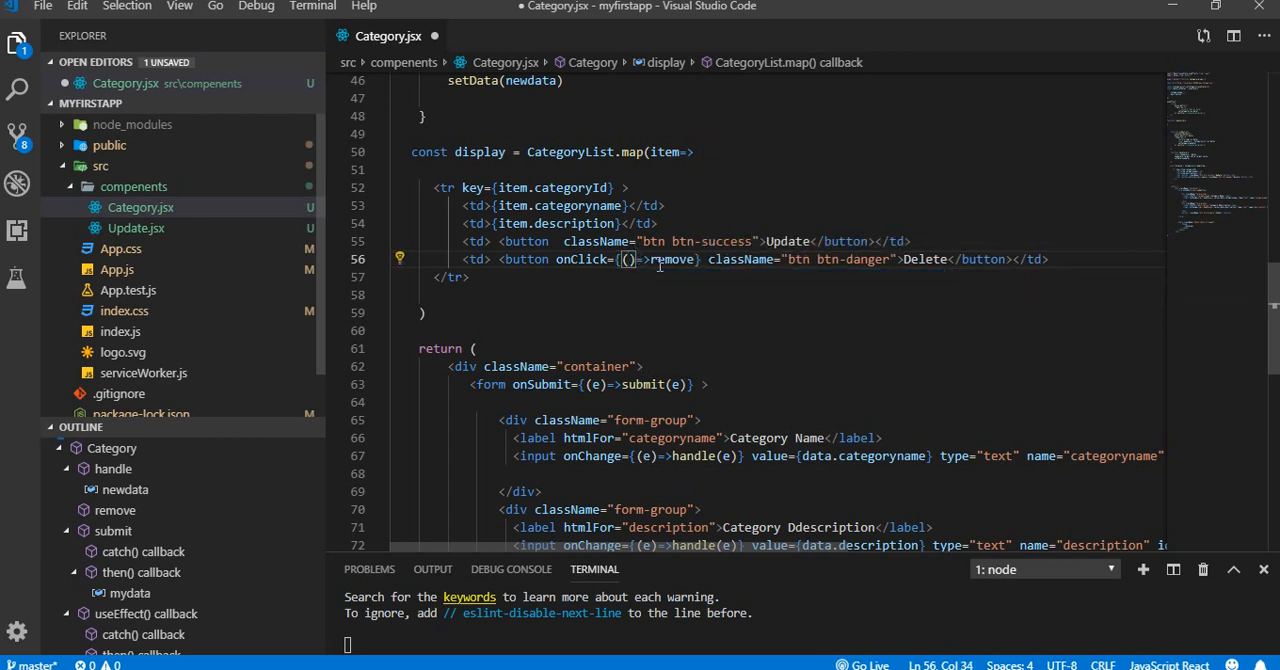
double_click(673, 259)
text((ite)
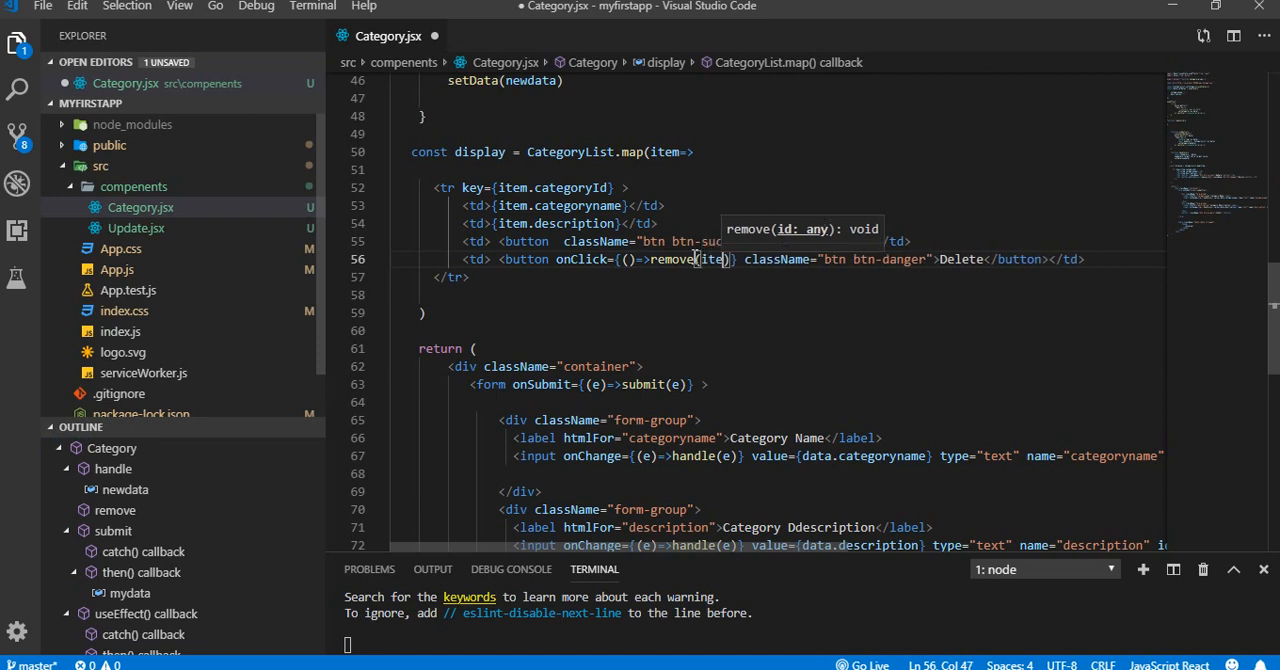
text(.c)
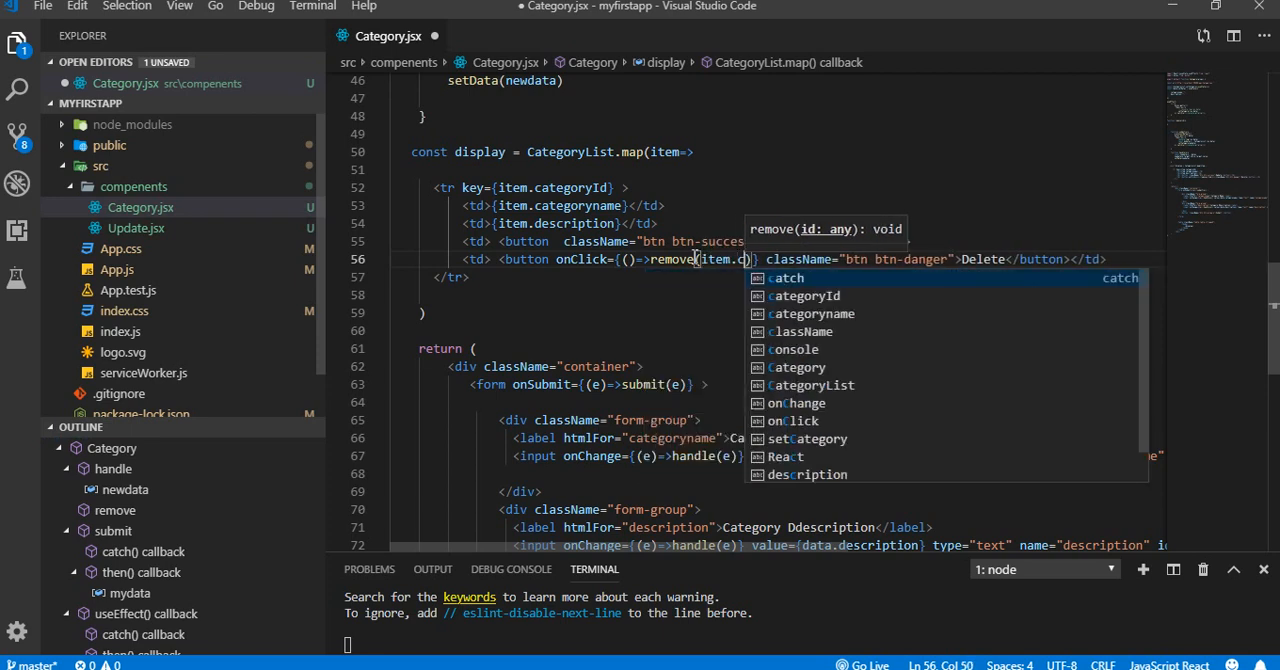
text(categoryId)
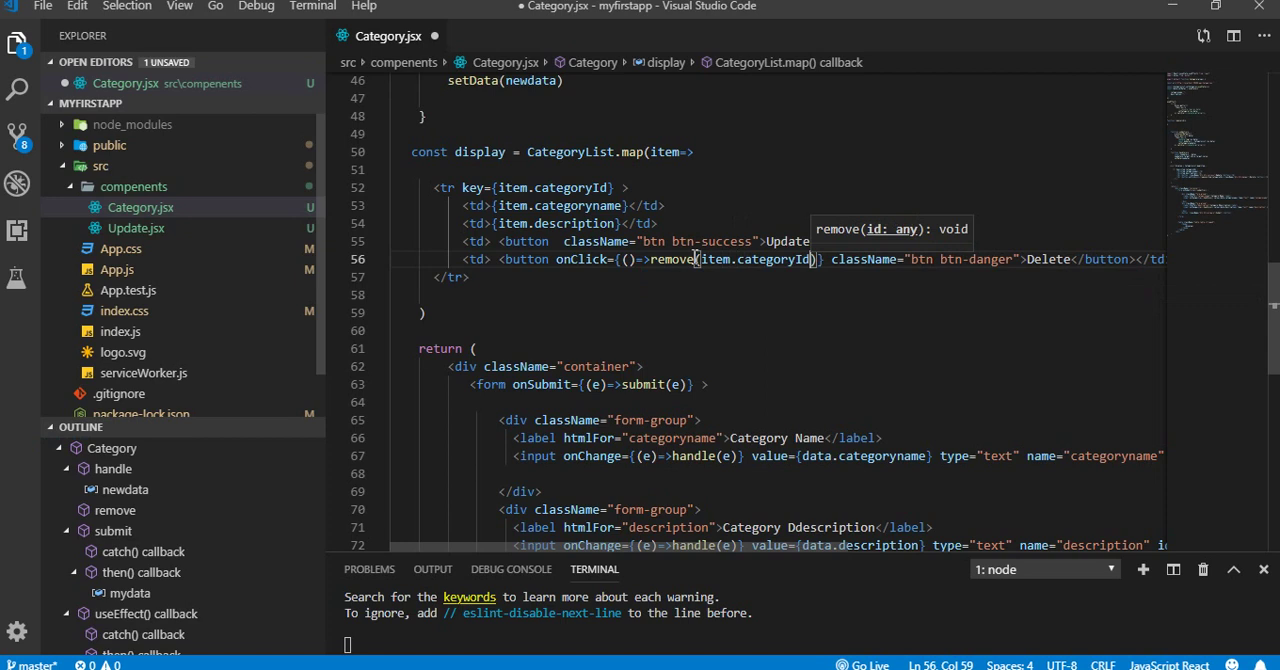
key(ctrl+s)
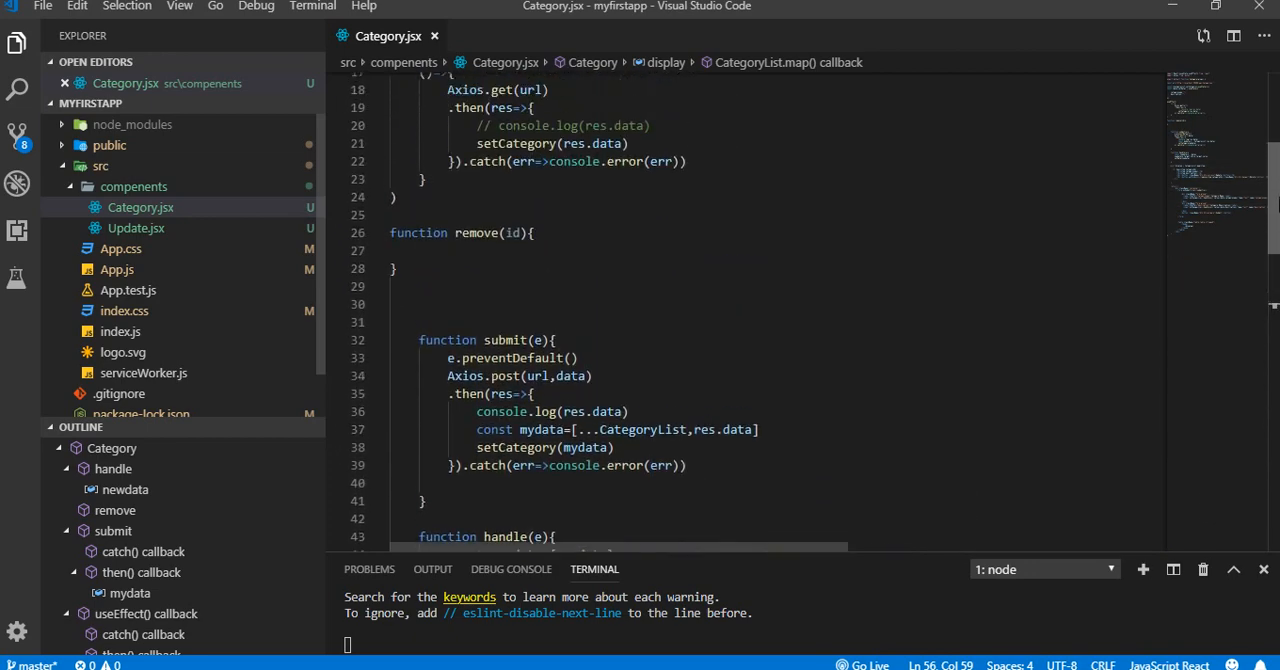
Start a console.log(id) line on a new line inside the remove function body
click(533, 233)
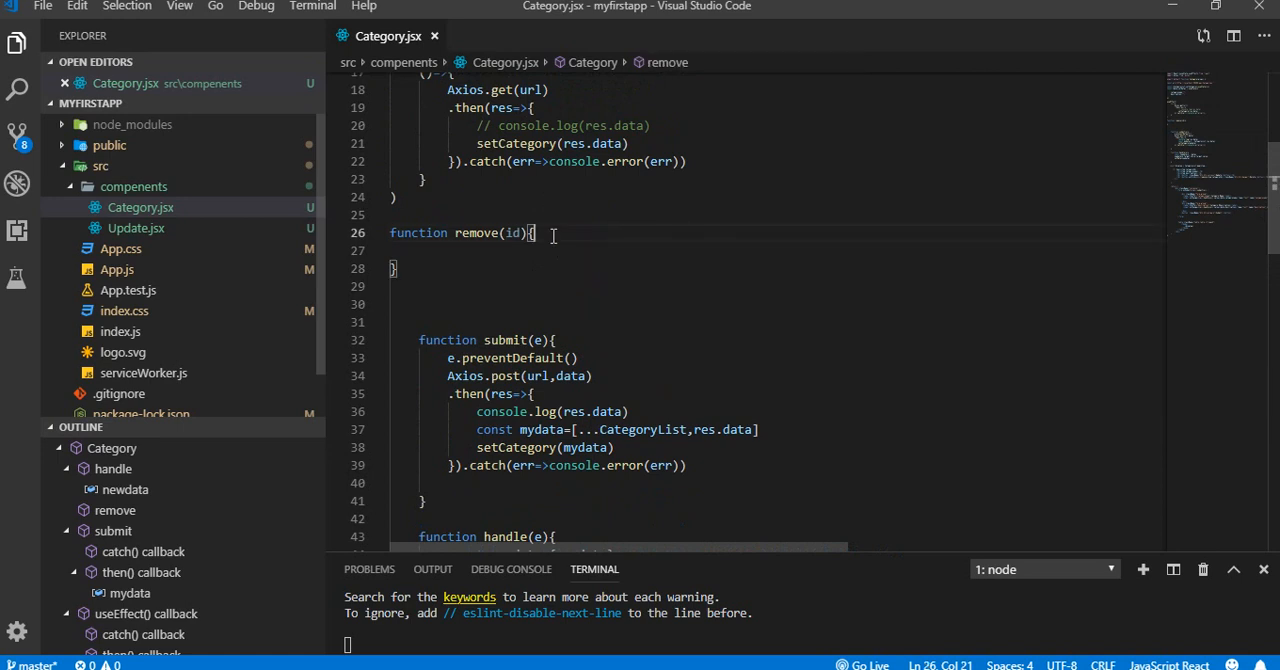
key(Enter)
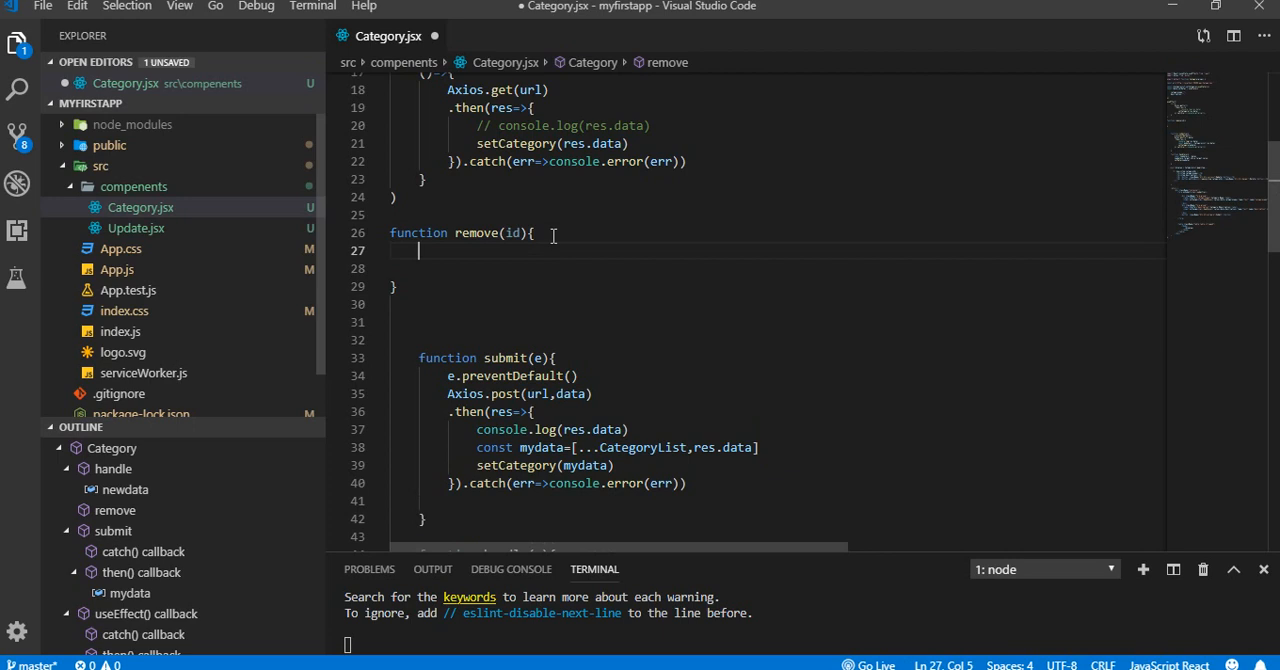
text(consol)
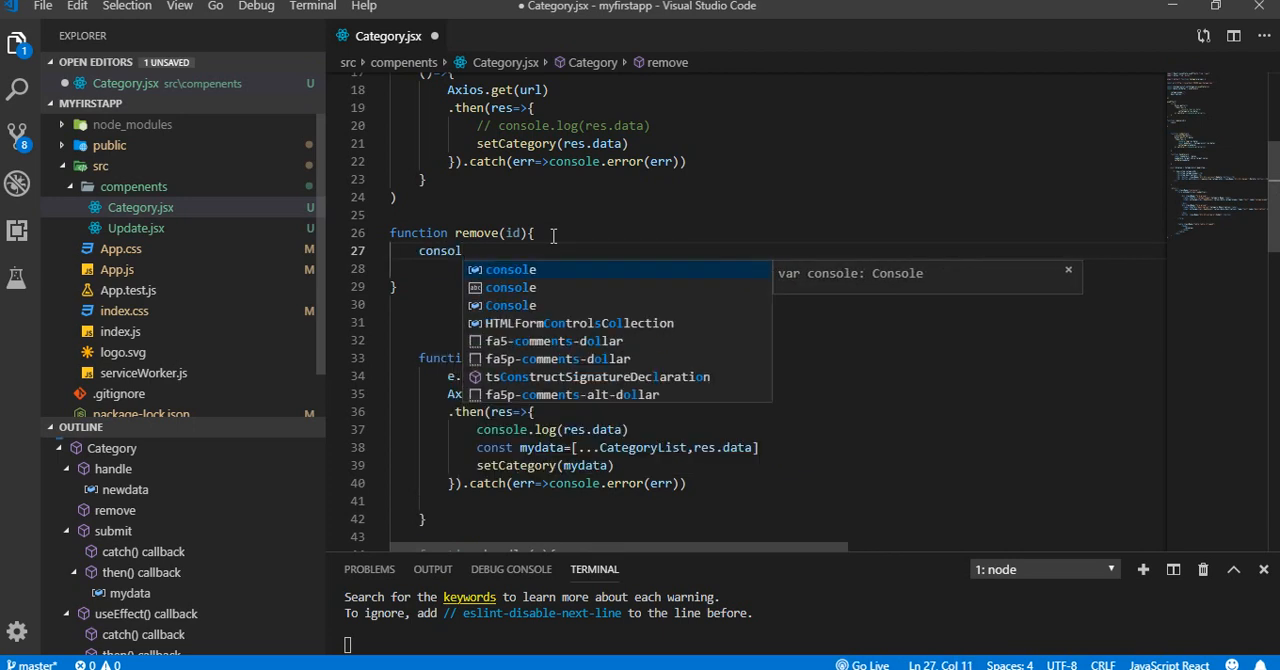
text(.)
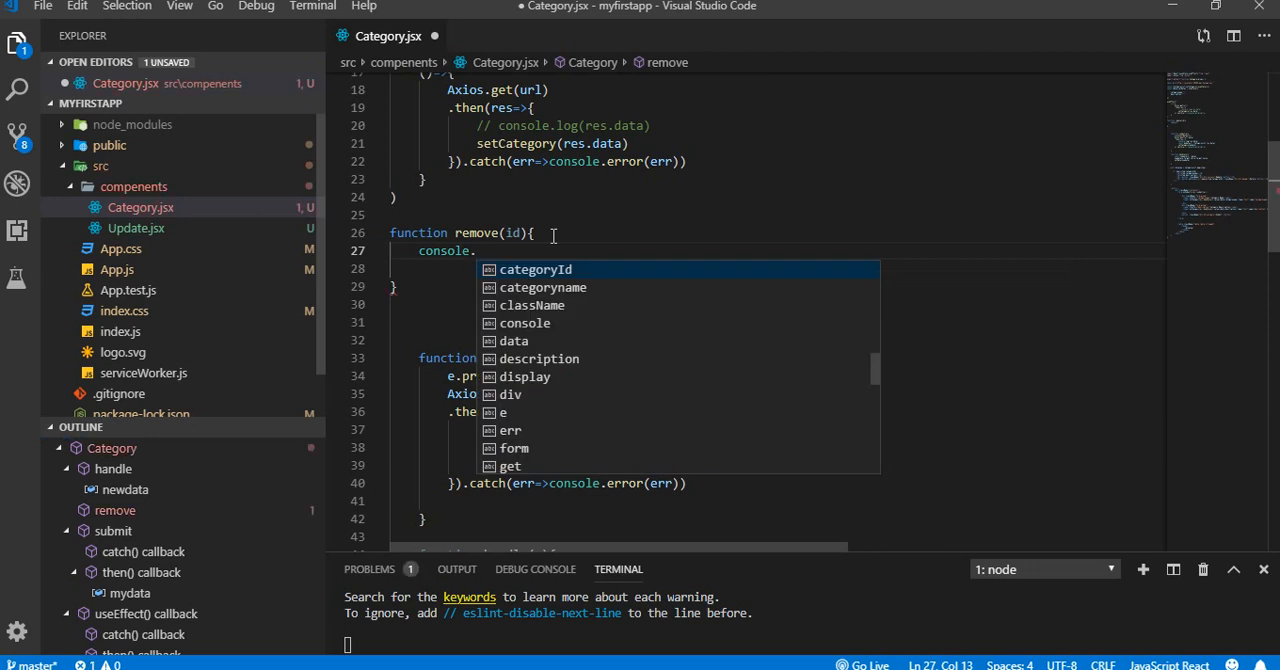
text(log)
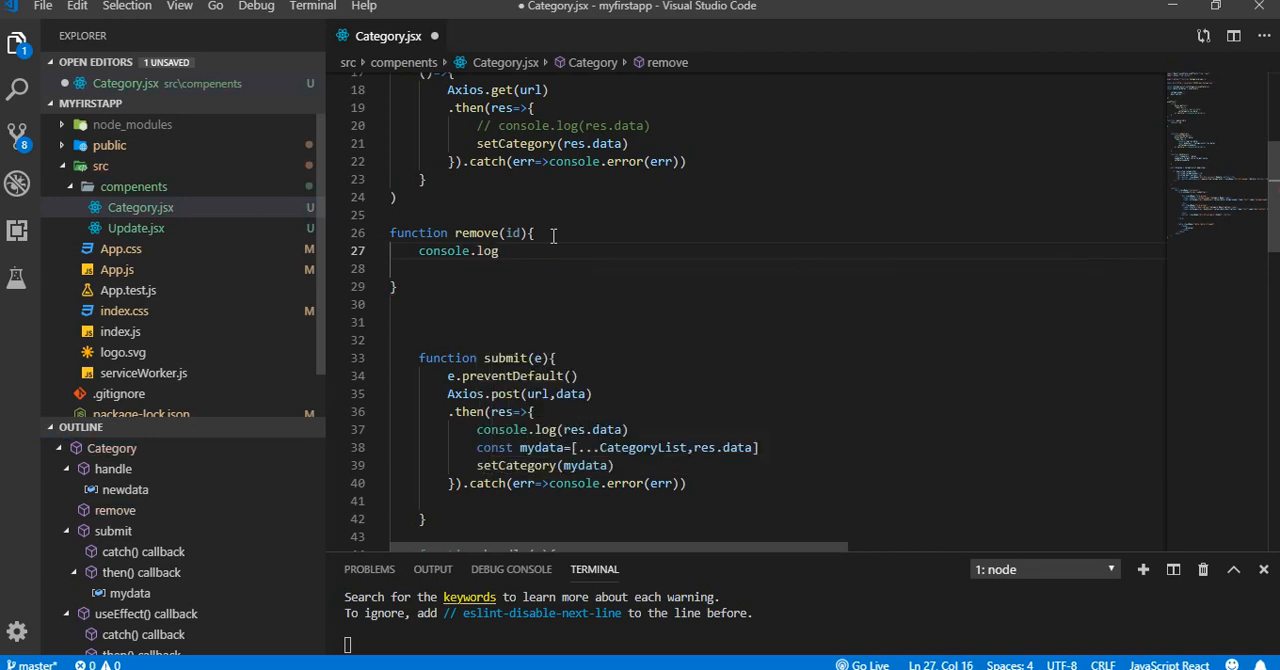
text((id)
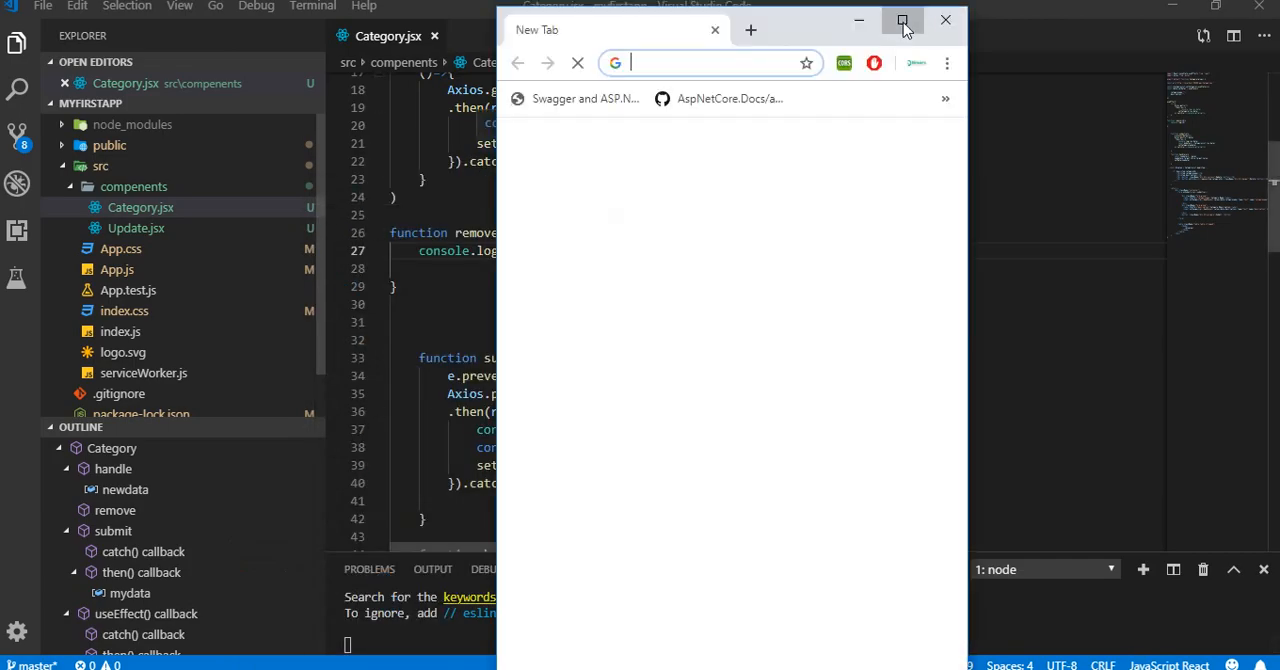
Maximize Chrome, open the React app on localhost:3000, and inspect logged id 8 in DevTools
click(902, 20)
text(l)
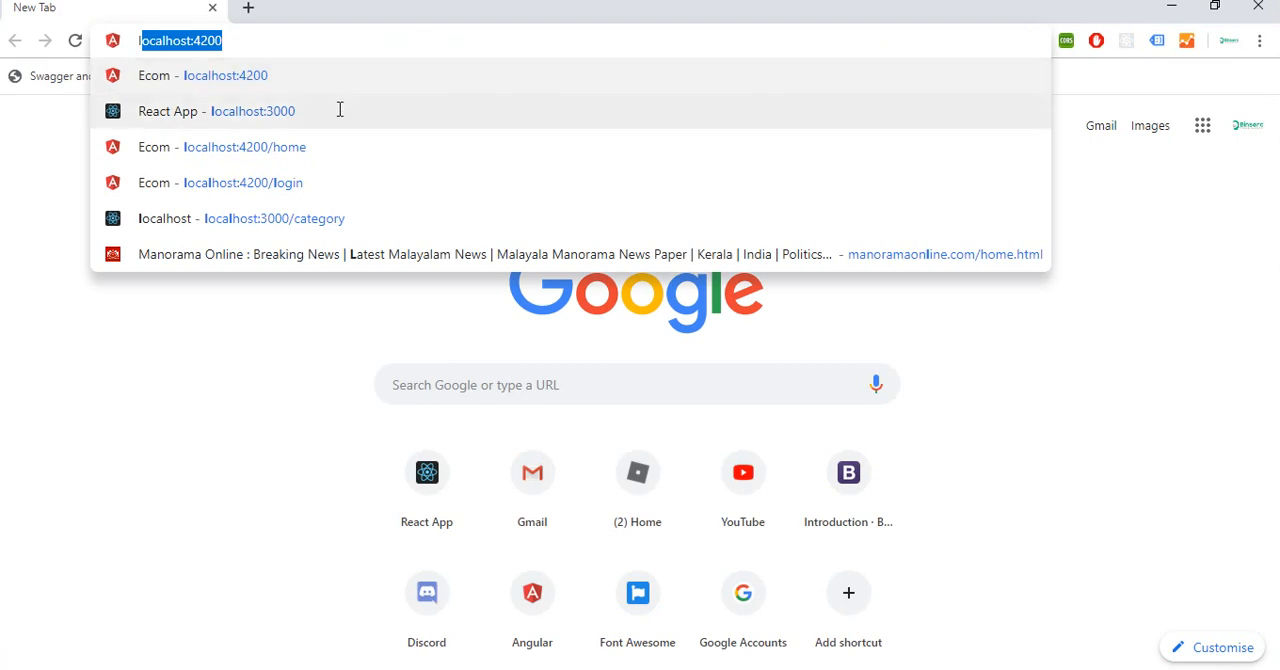
click(220, 110)
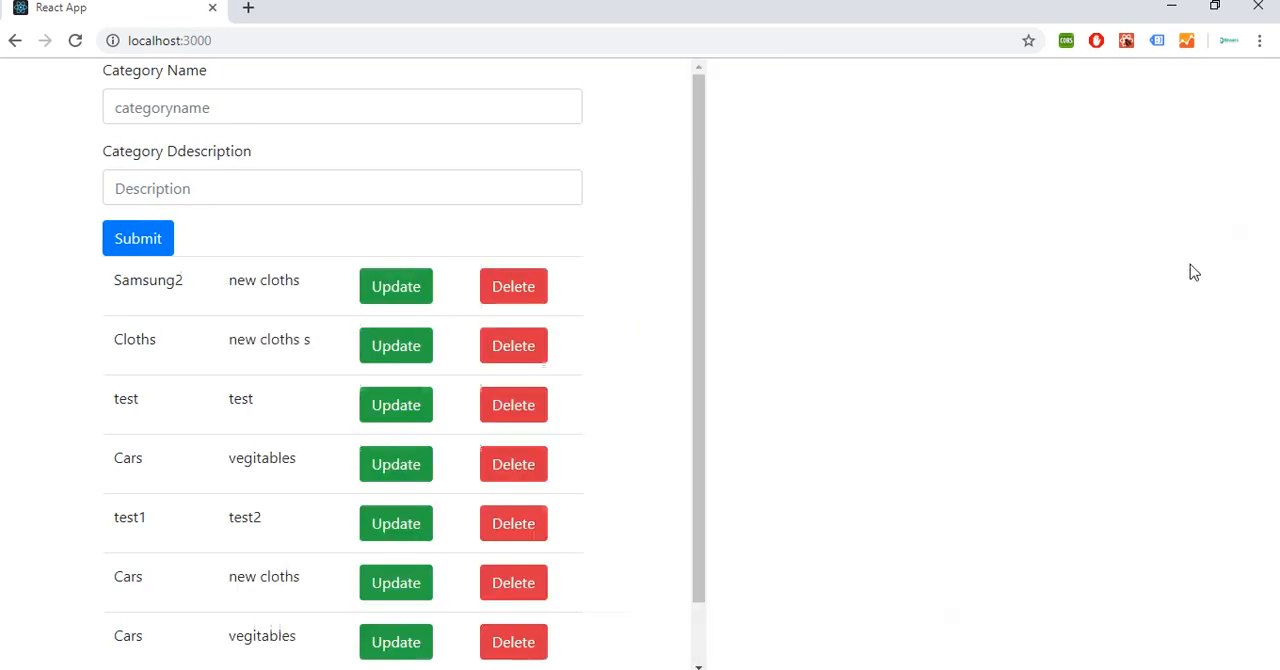
key(F12)
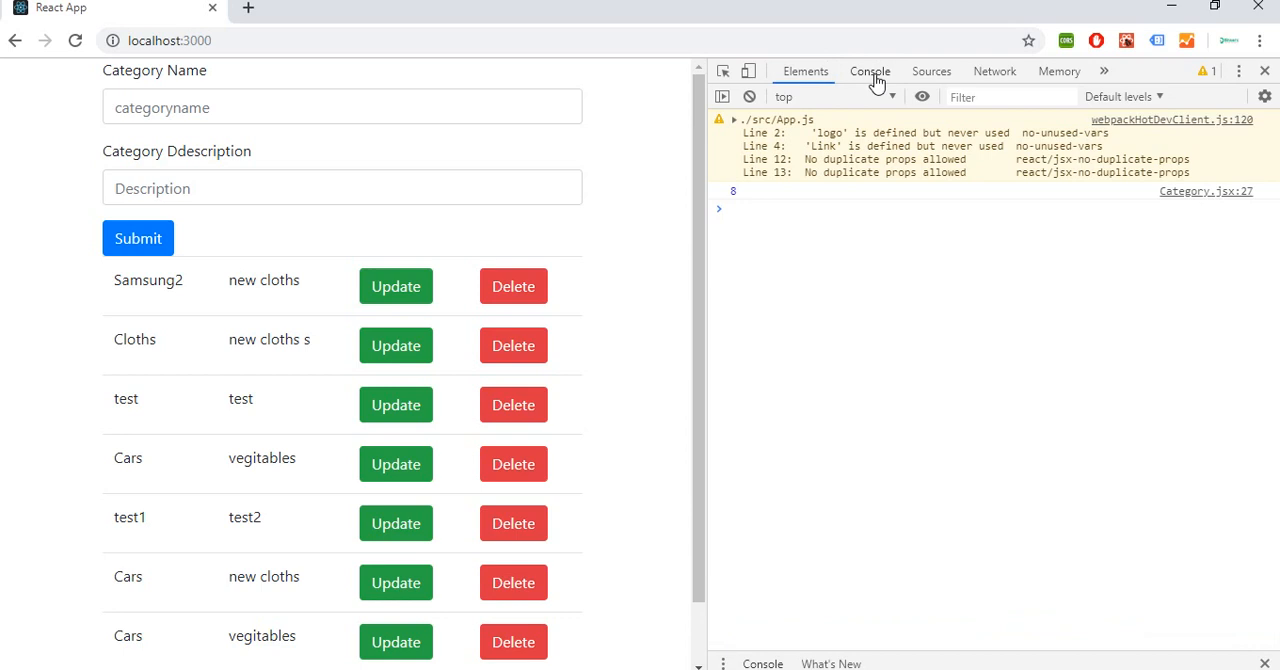
click(805, 71)
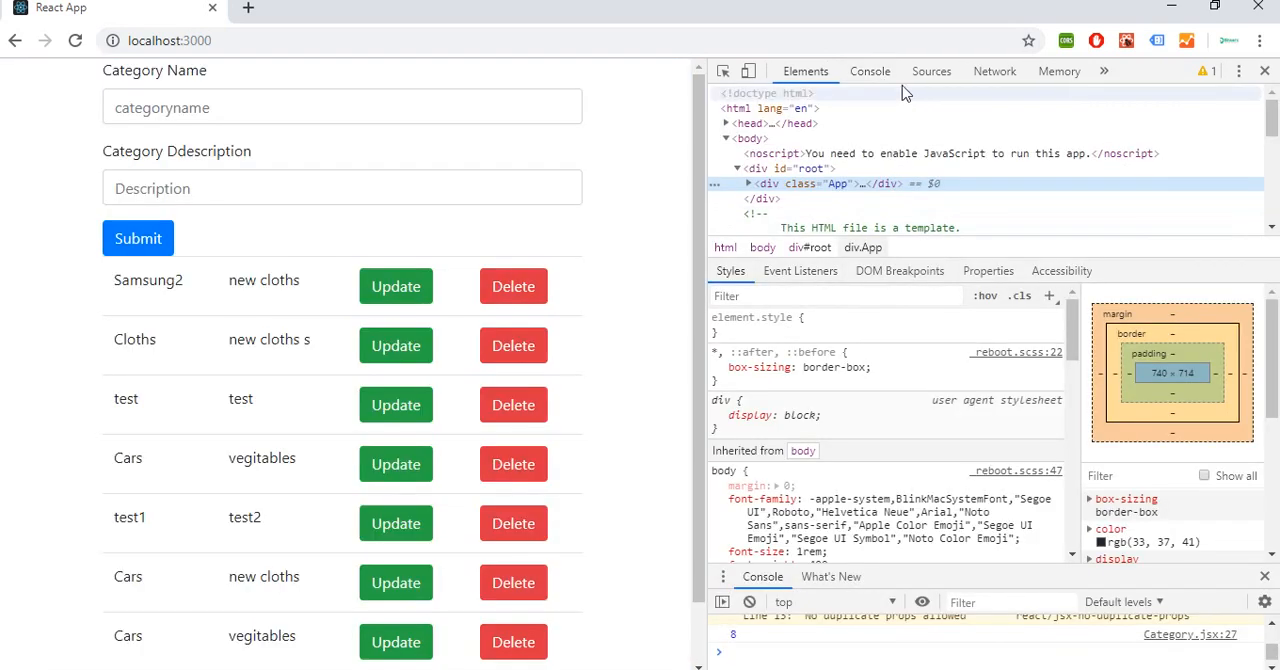
click(870, 71)
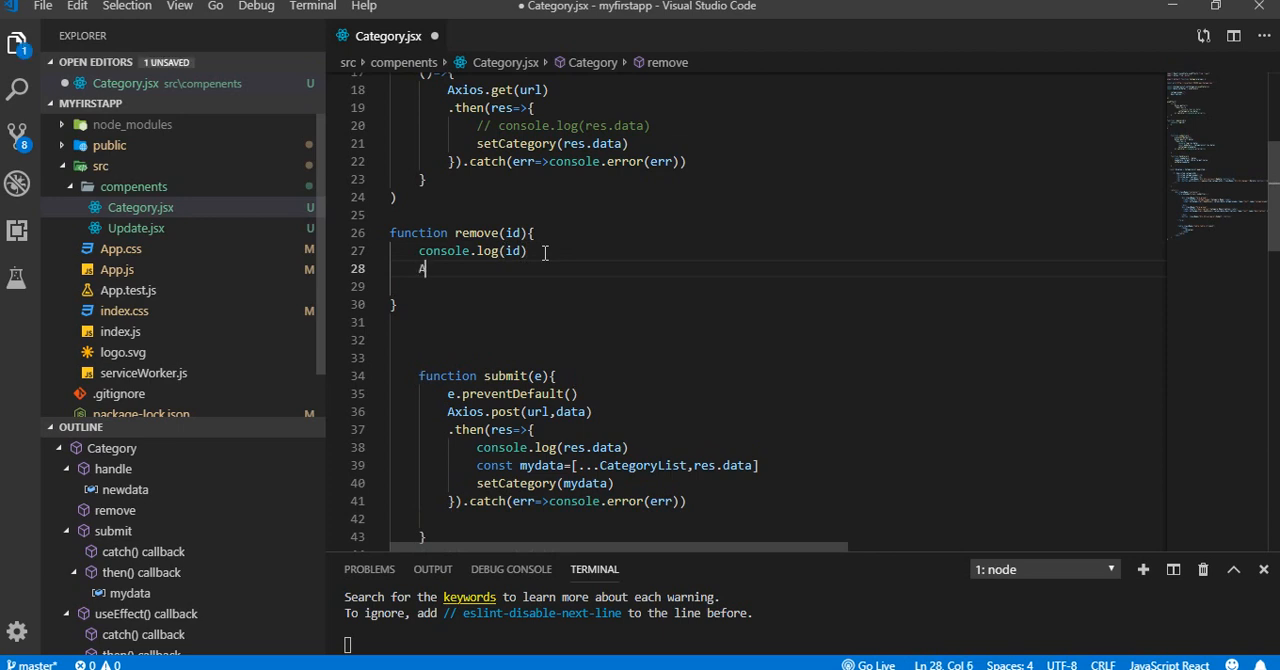
Inside remove, call Axios.delete(url+id)
text(xi)
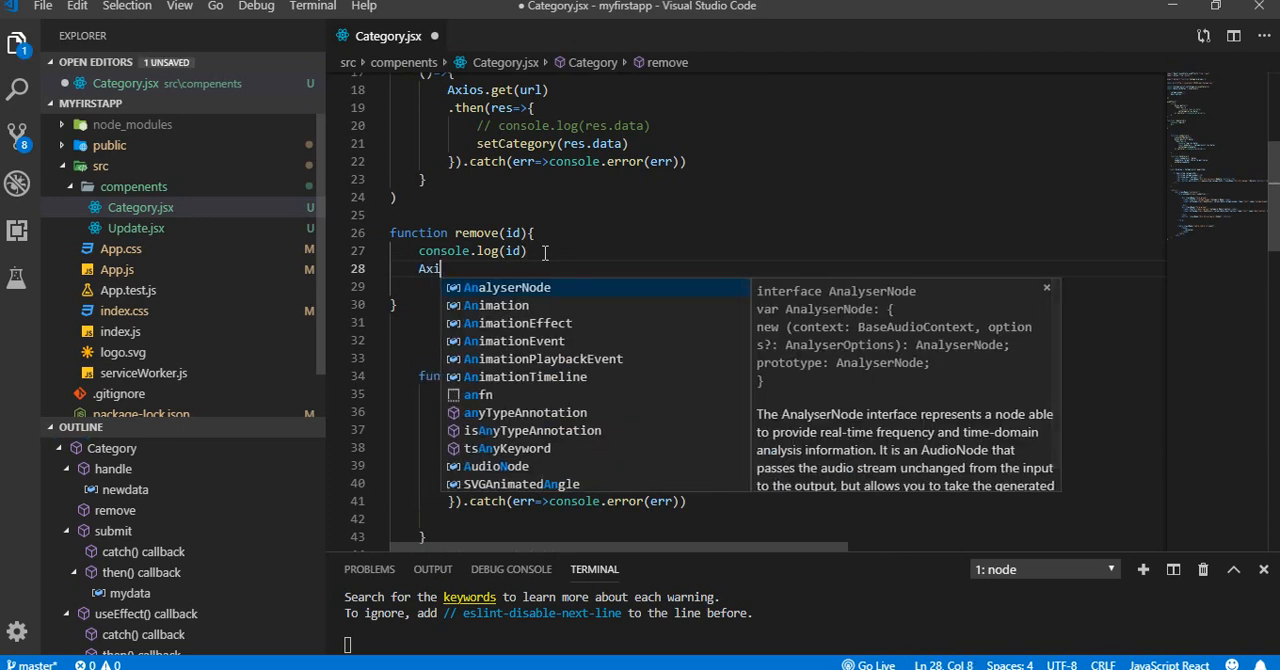
text(.)
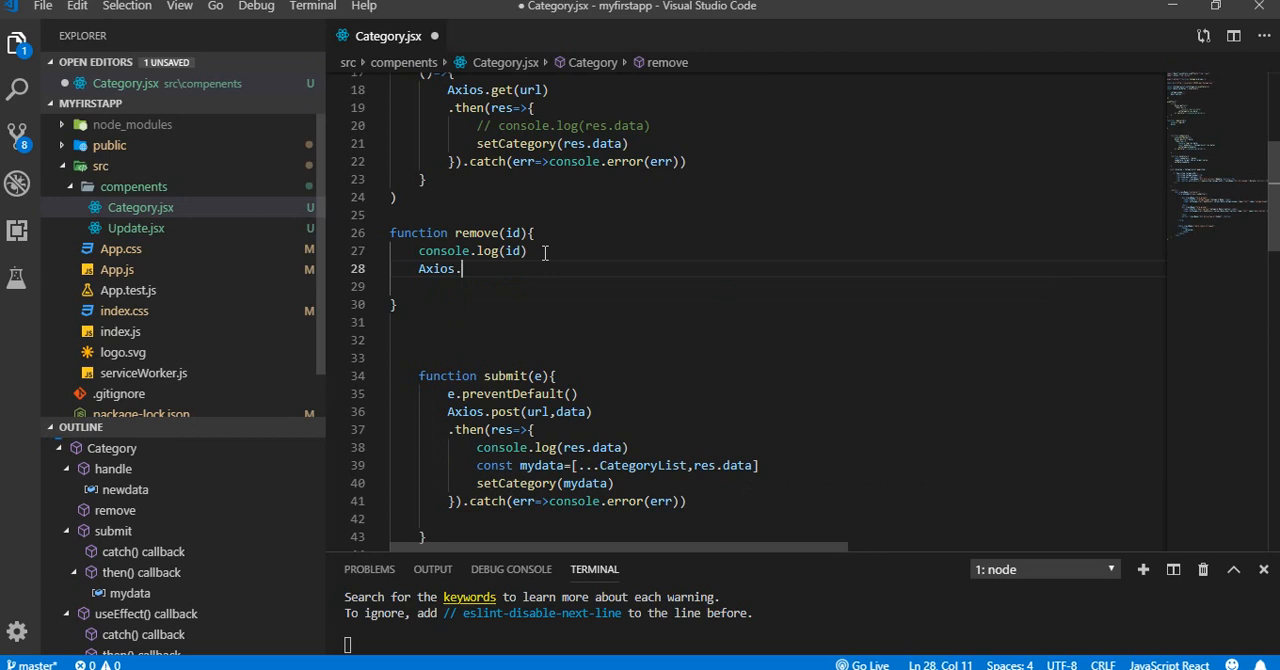
text(delete()
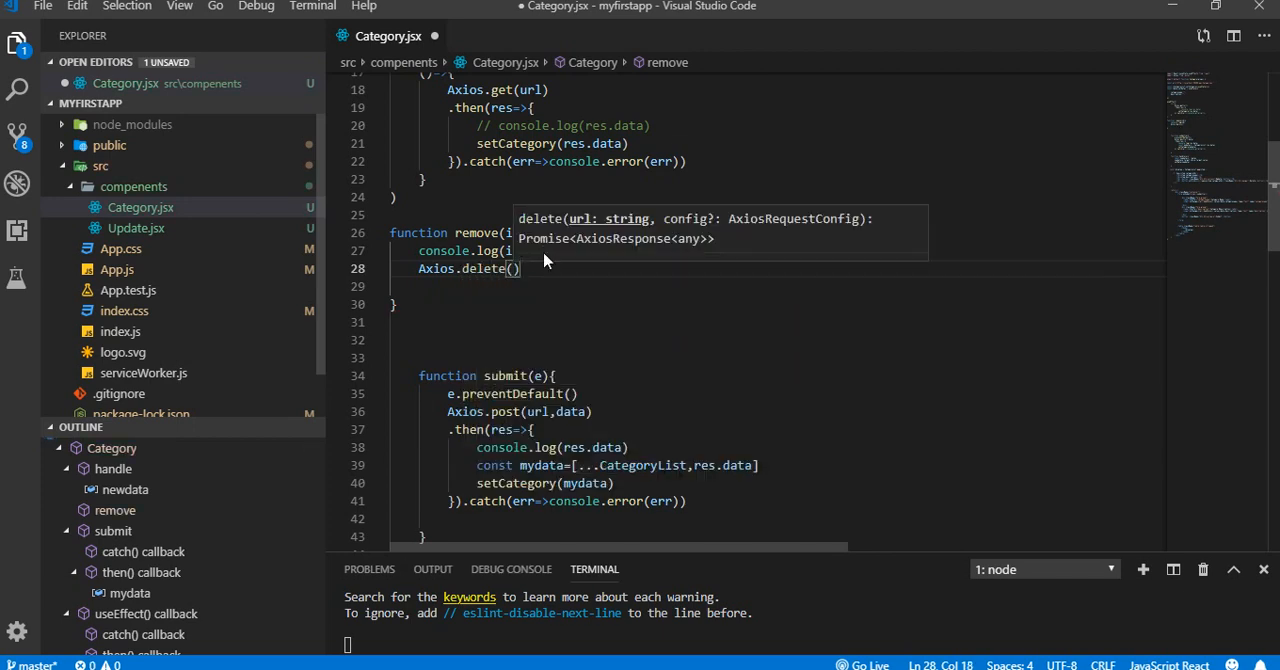
text(url)
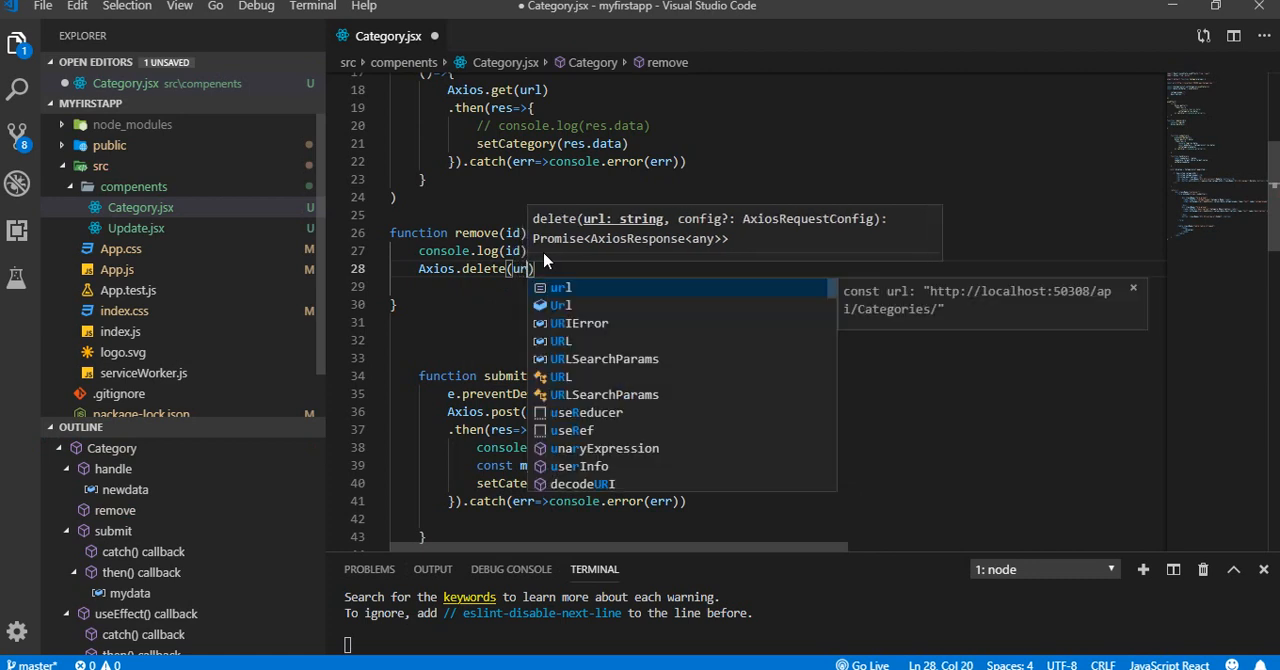
text(+)
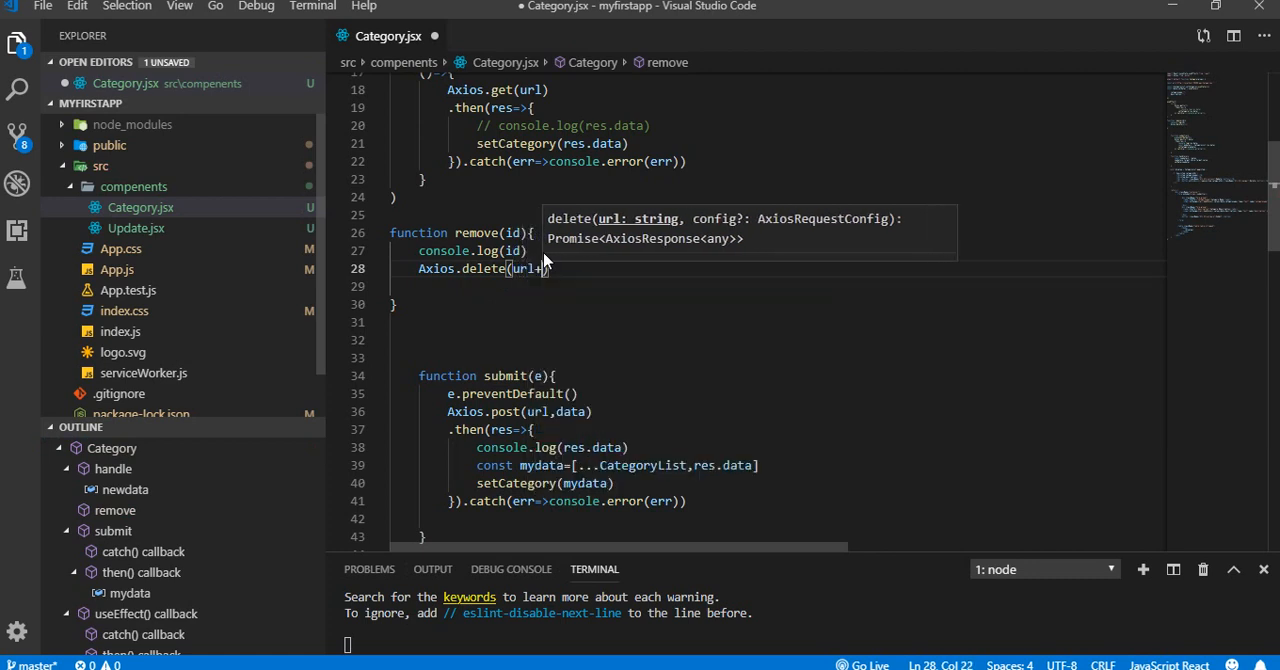
text(id)
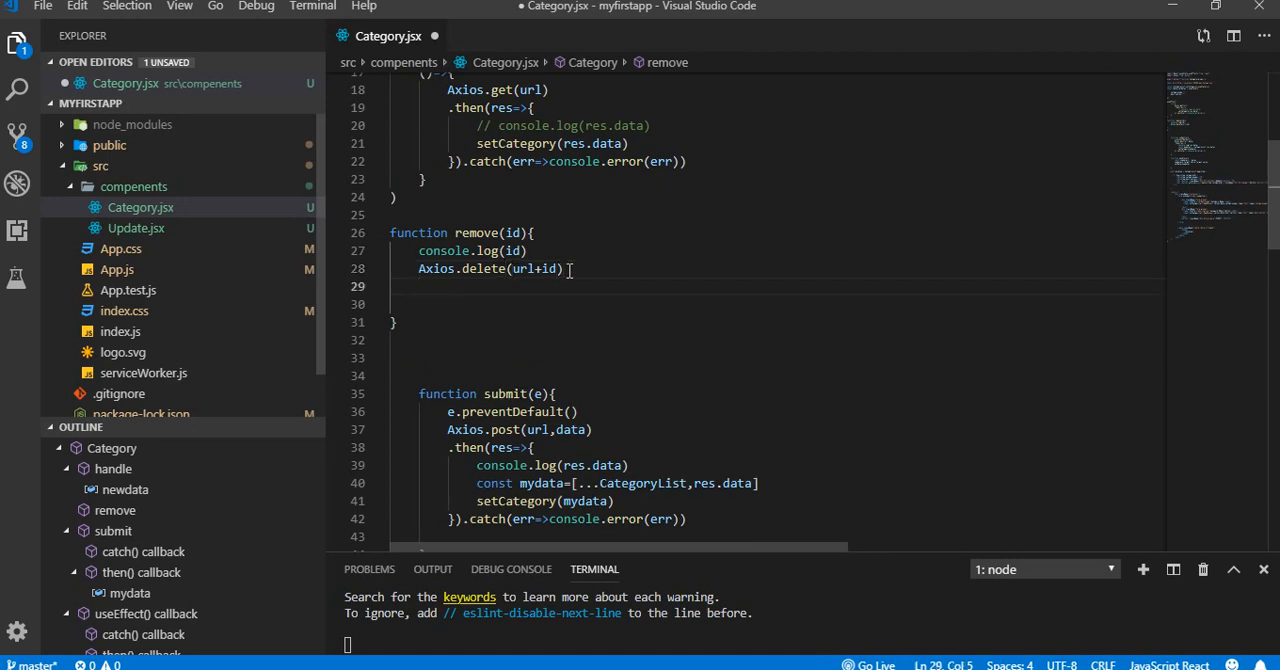
Chain .then(res=>{ console.log(res.data) }) onto the delete request
text(.then)
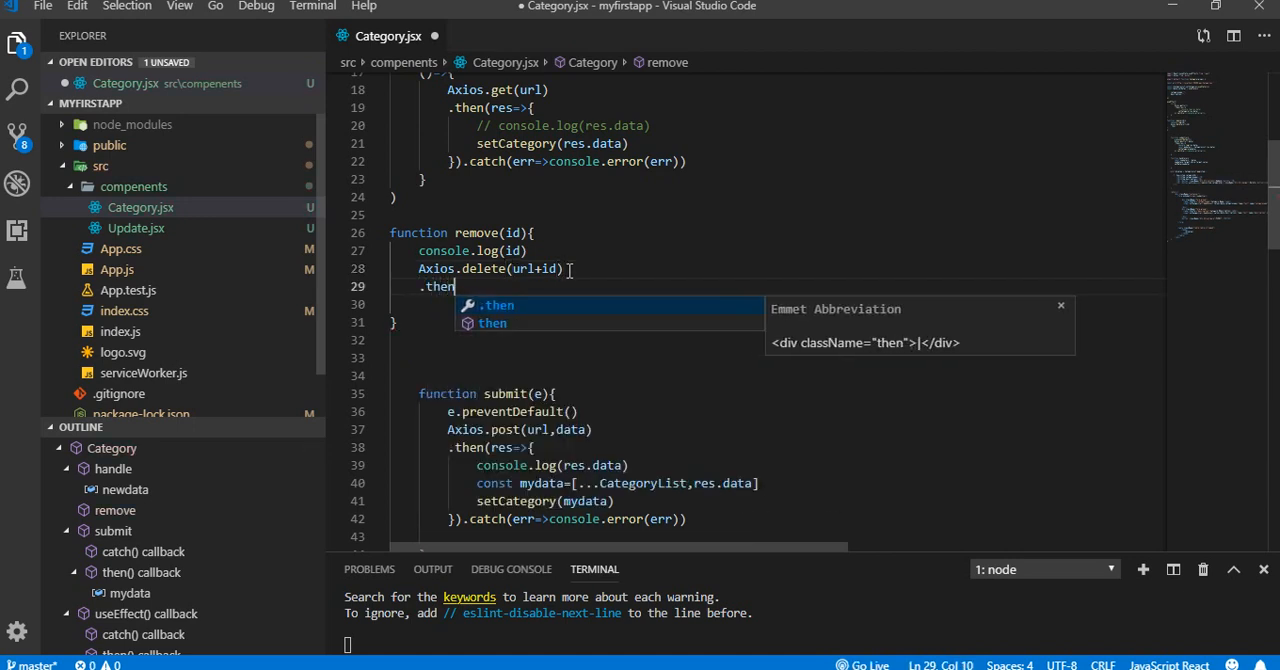
text())
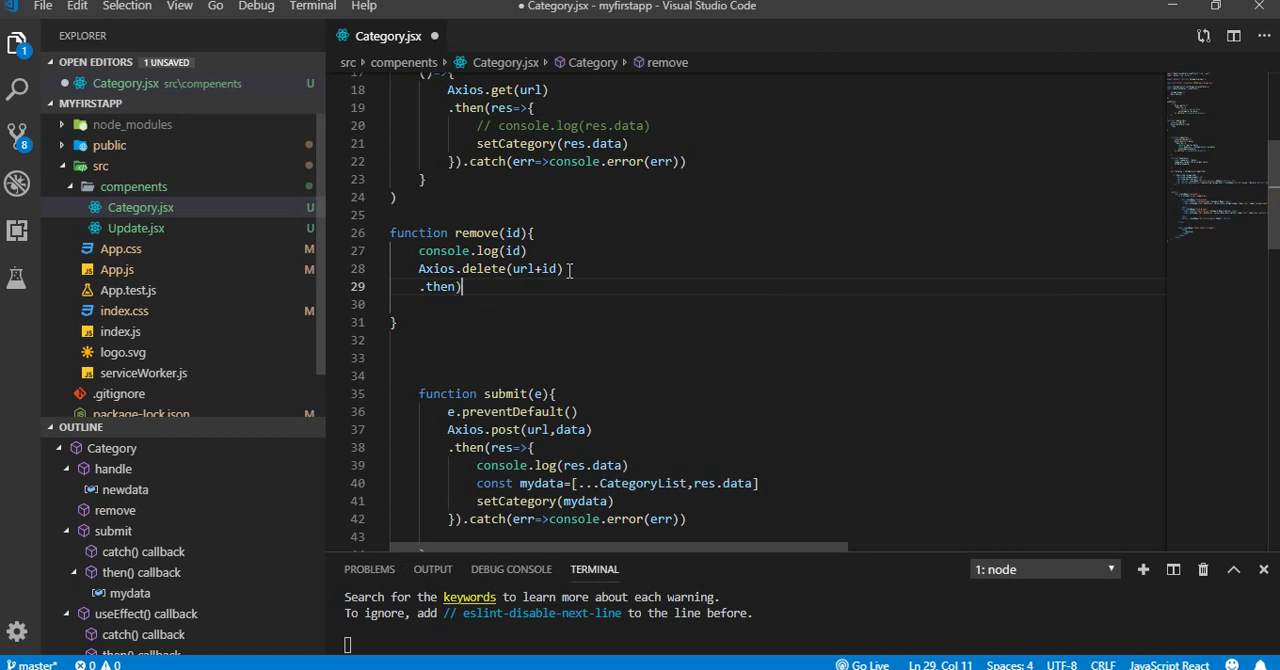
text((r)
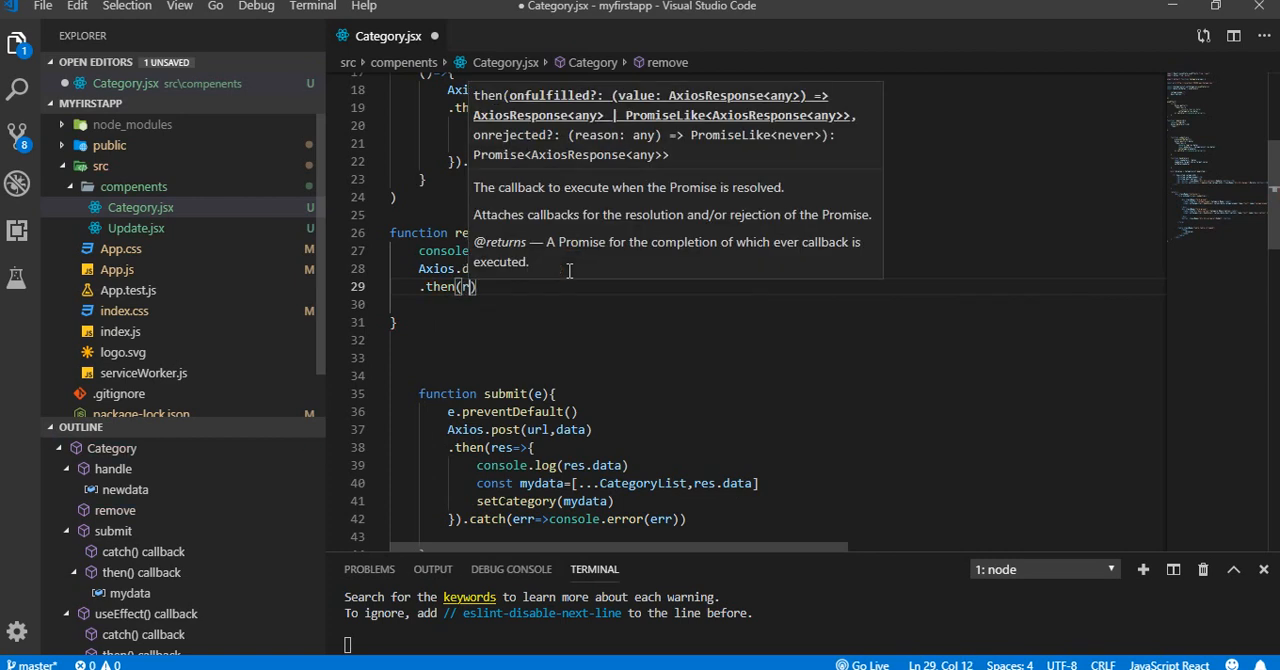
text(res=>{)
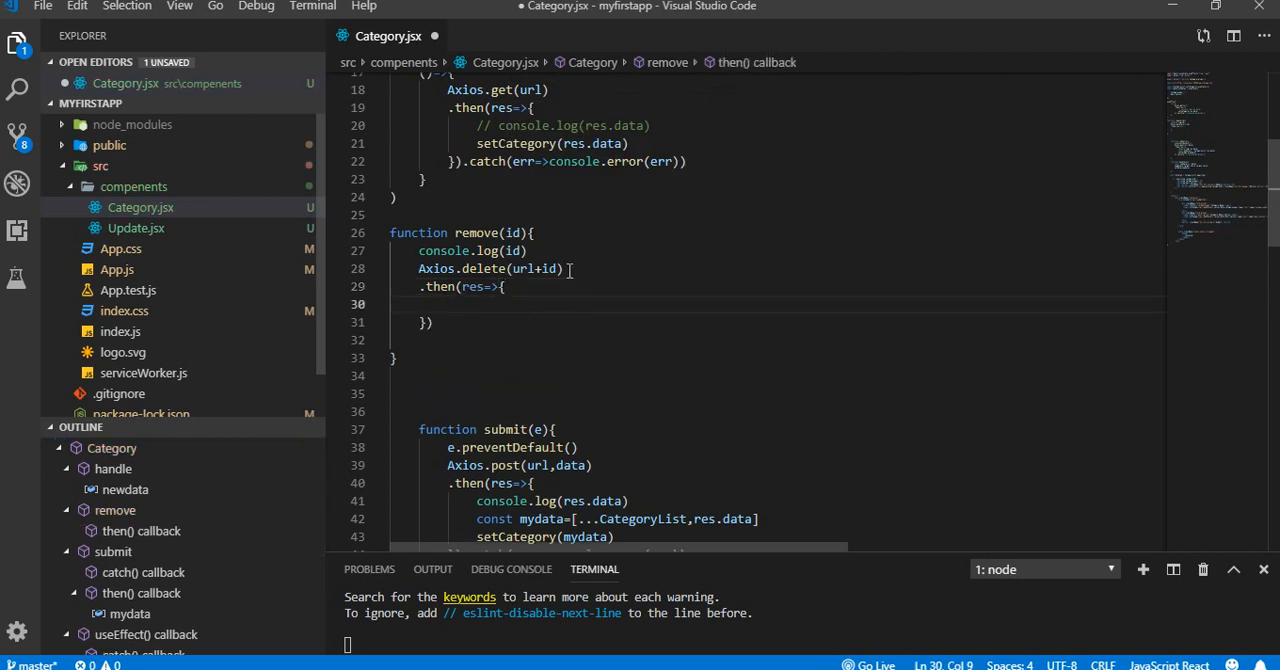
text(cons)
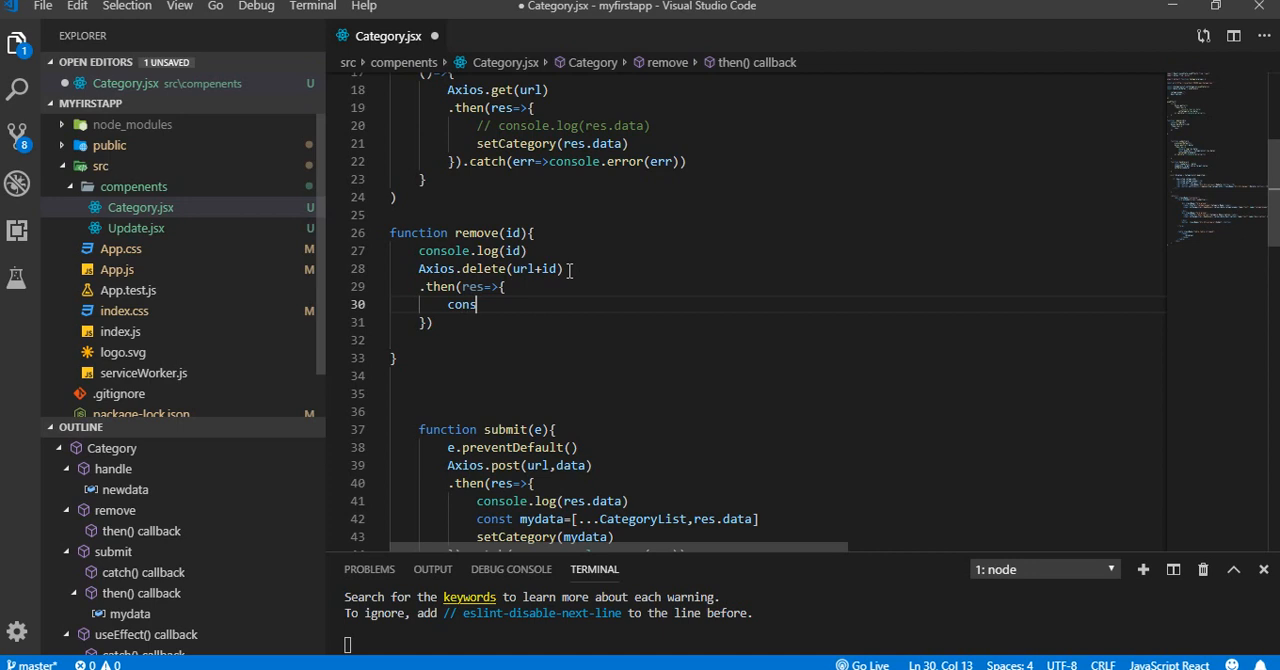
text(ole.)
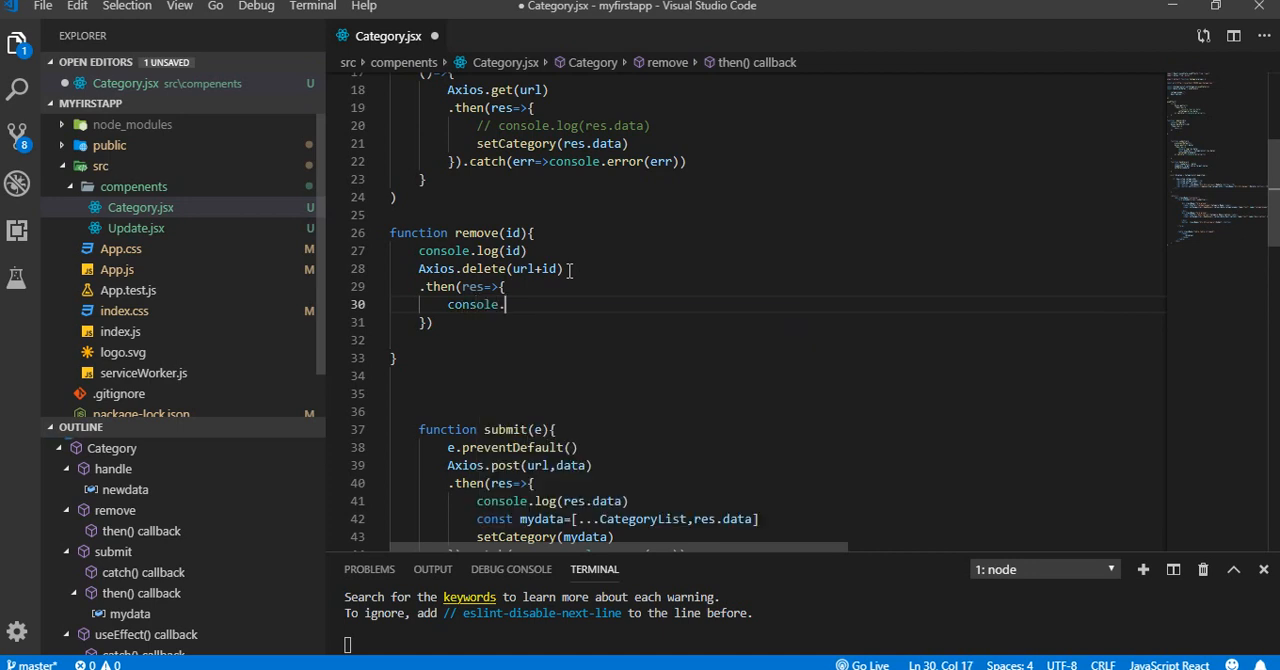
text(log)
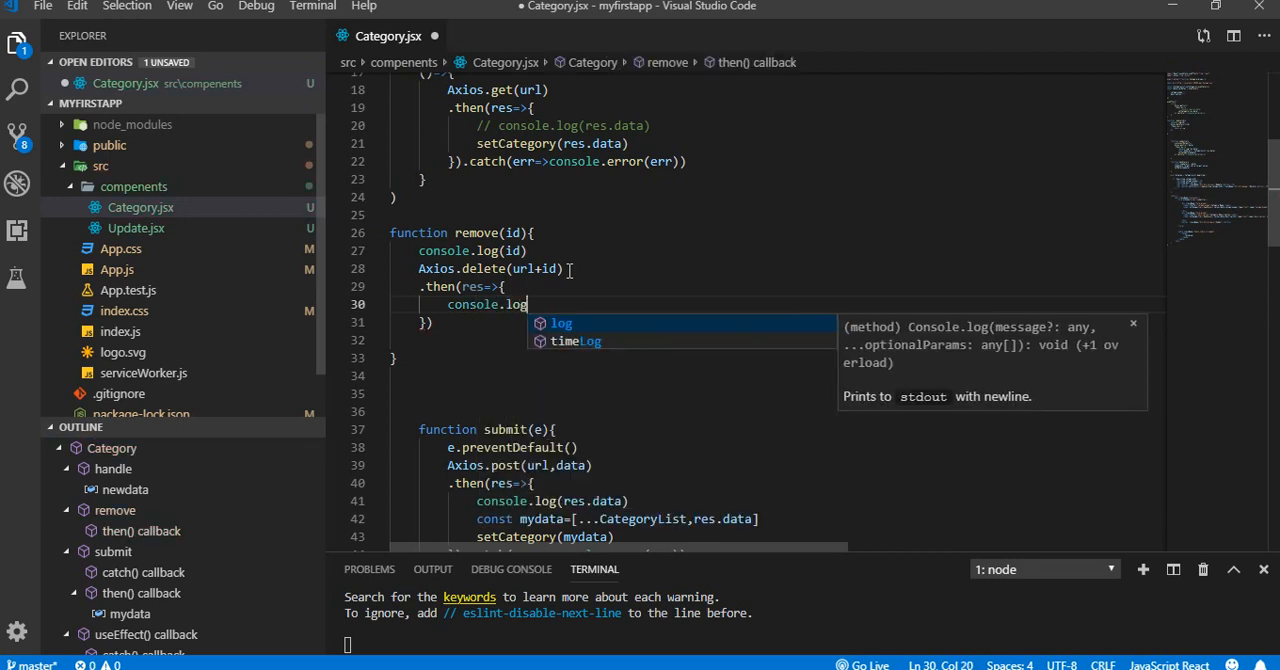
text((res.data)
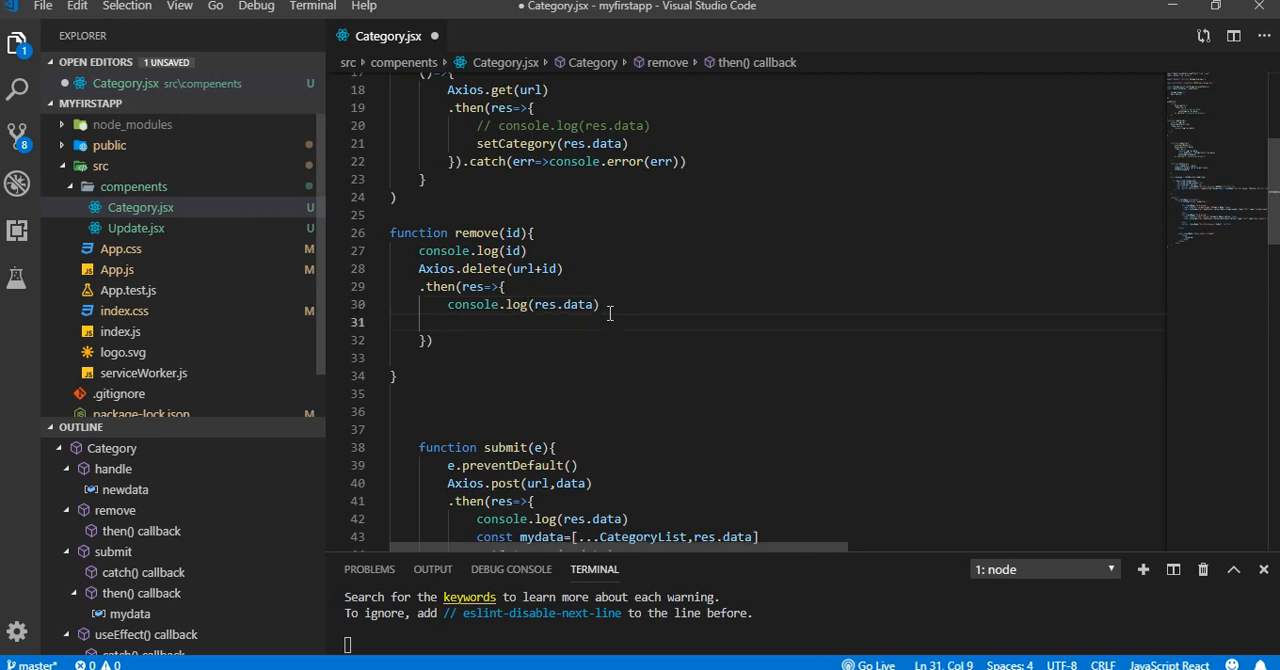
Begin declaring const myalldata as a filter over CategoryList
text(const)
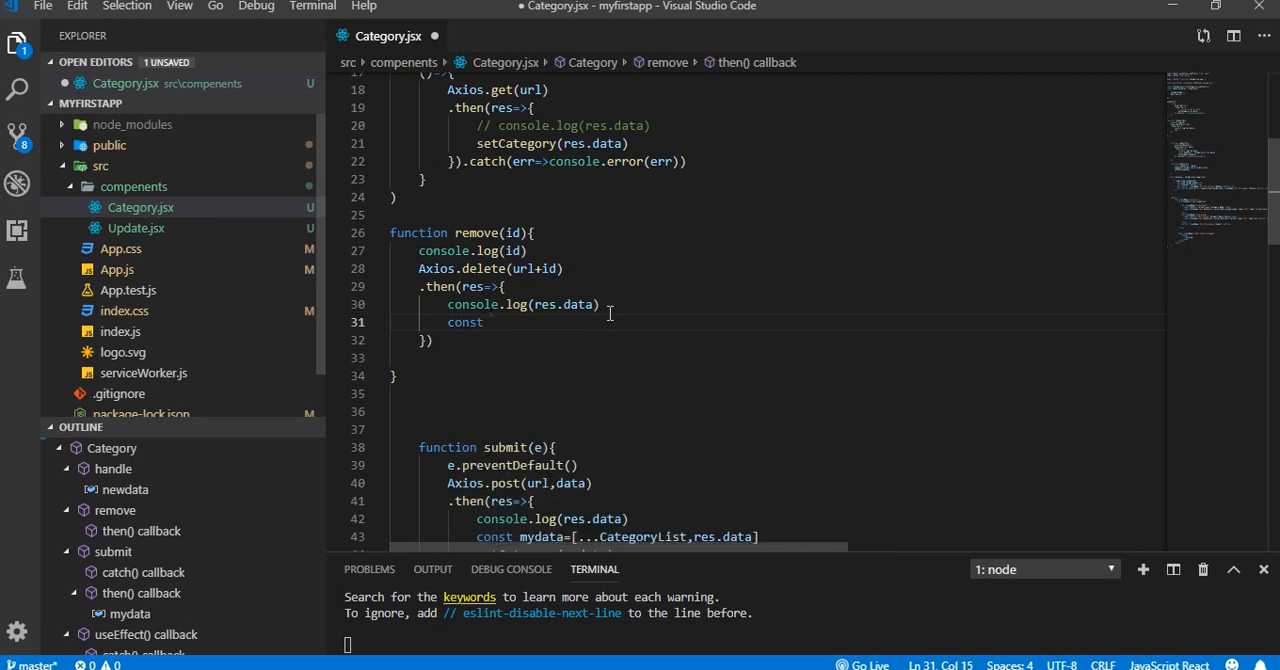
text(my)
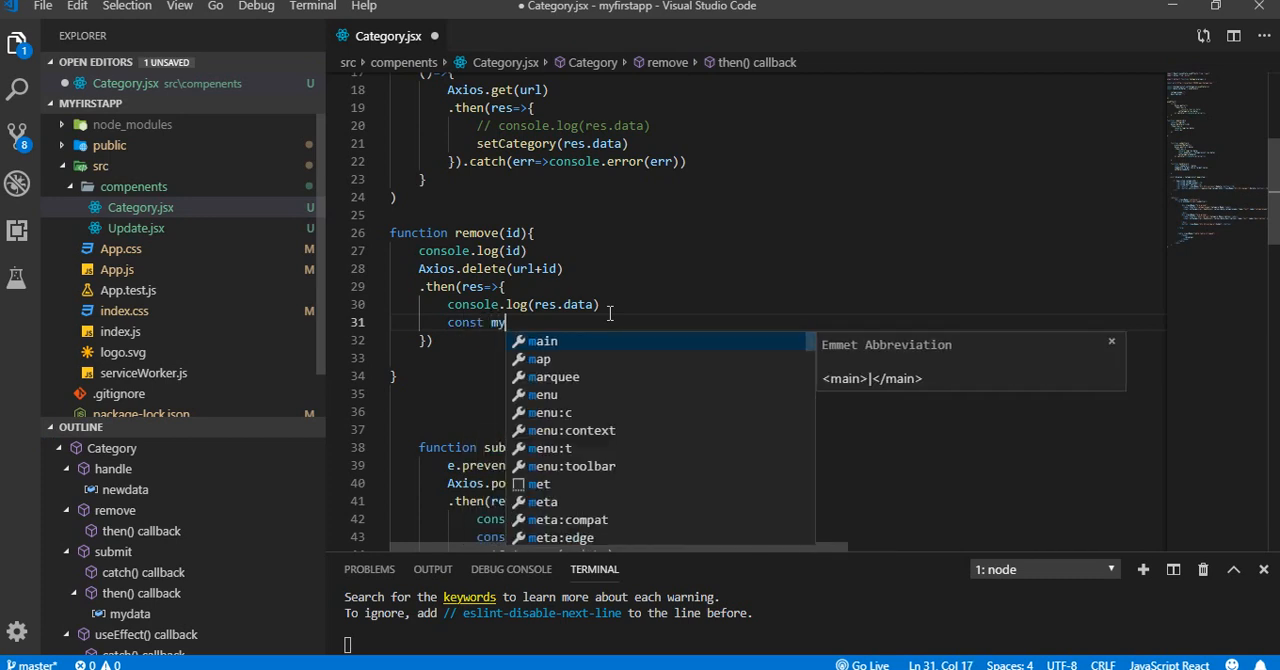
text(n)
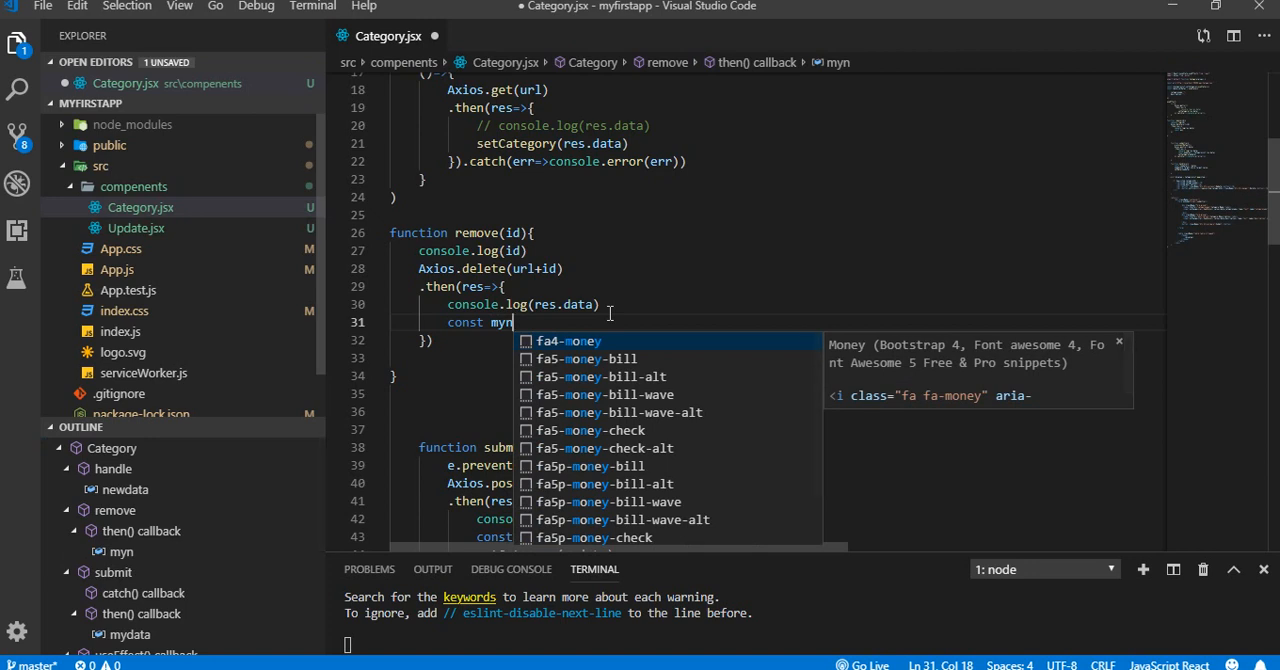
text(alldata)
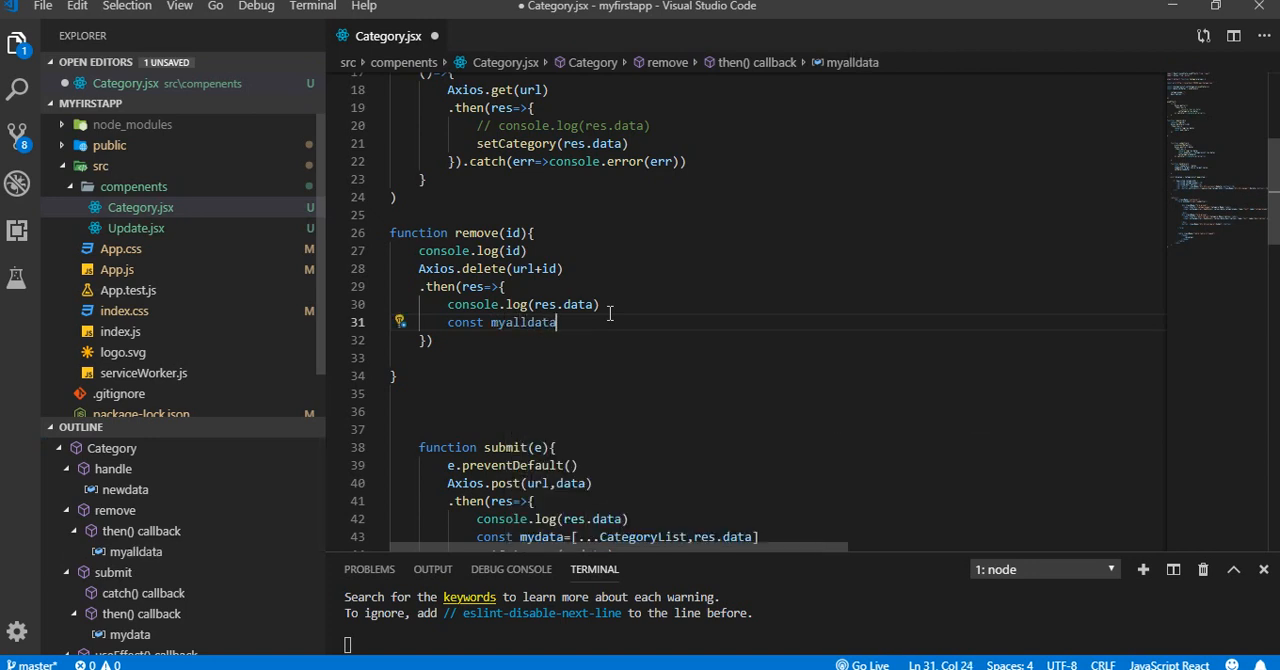
text(=)
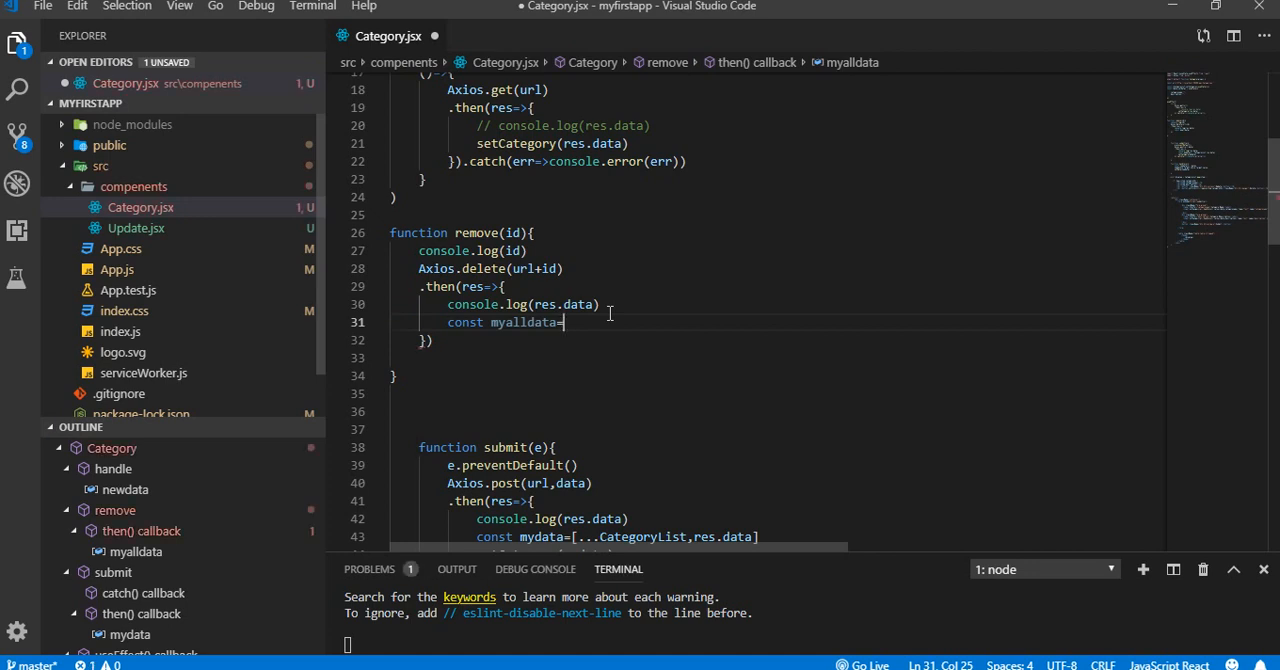
text(Cate)
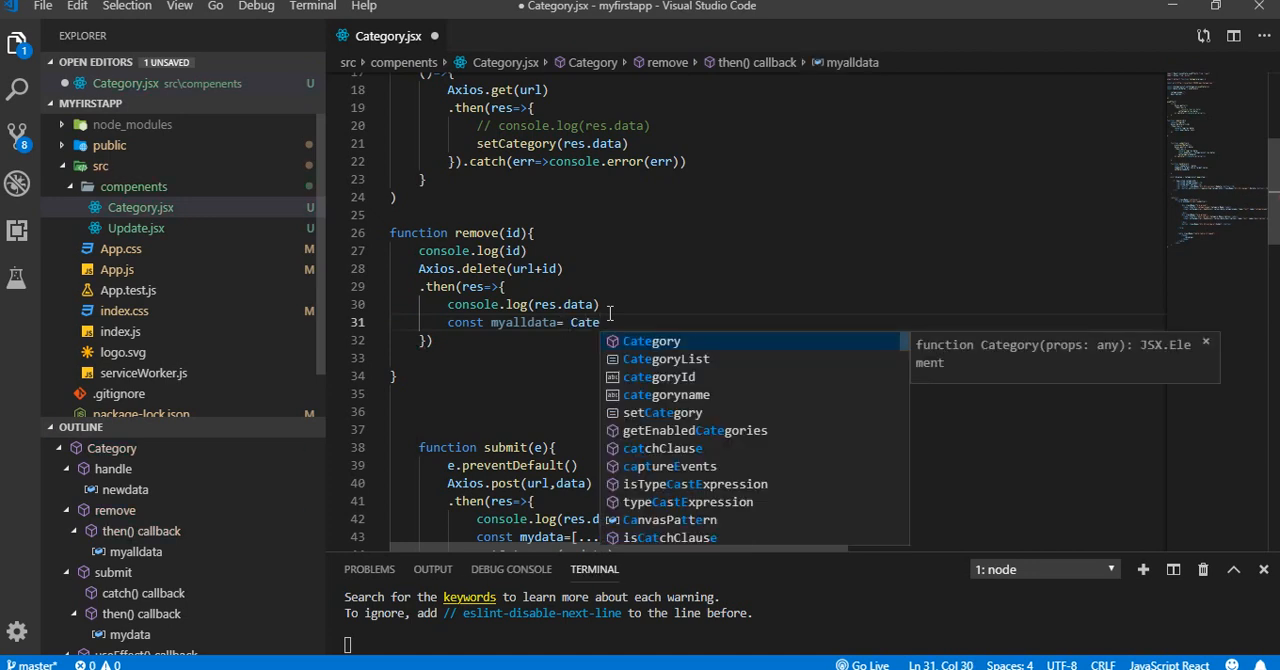
key(Escape)
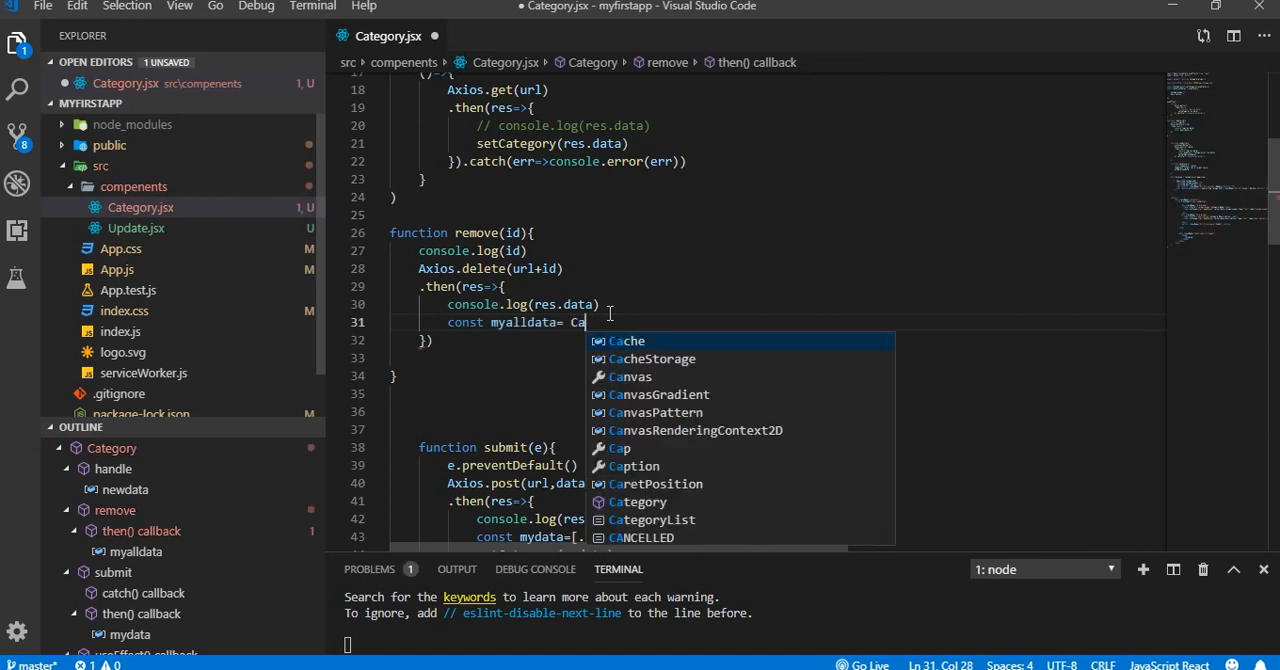
text(tegoryList.fi)
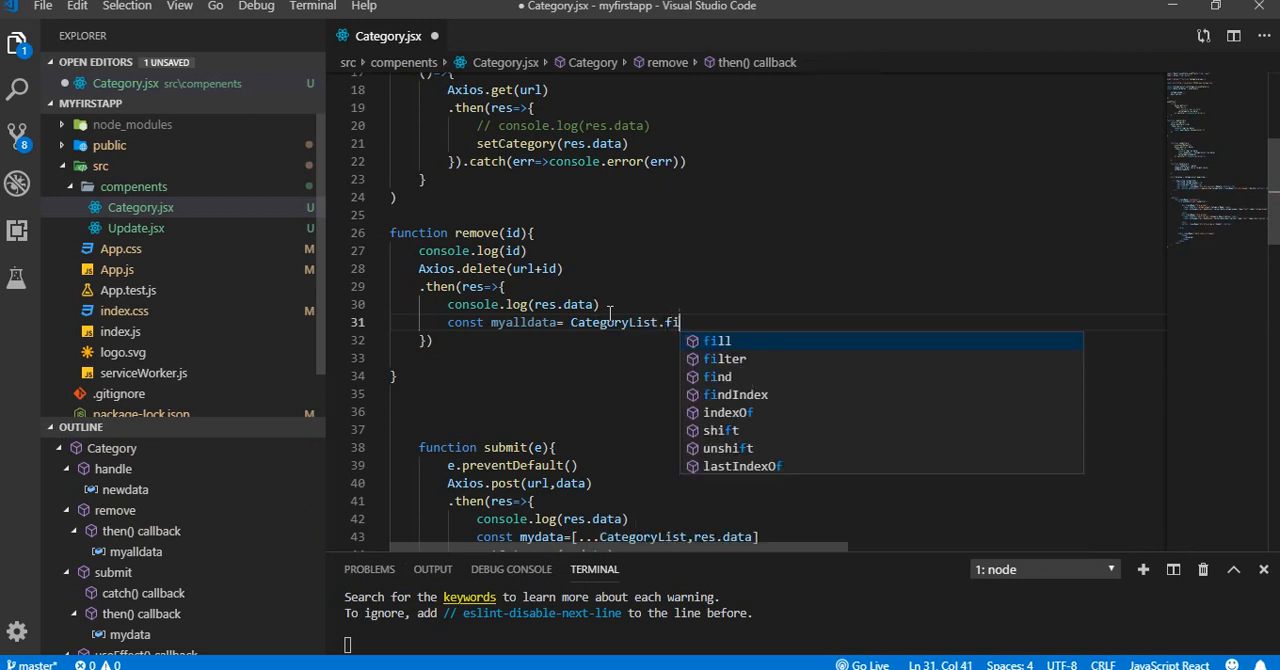
text(lter)
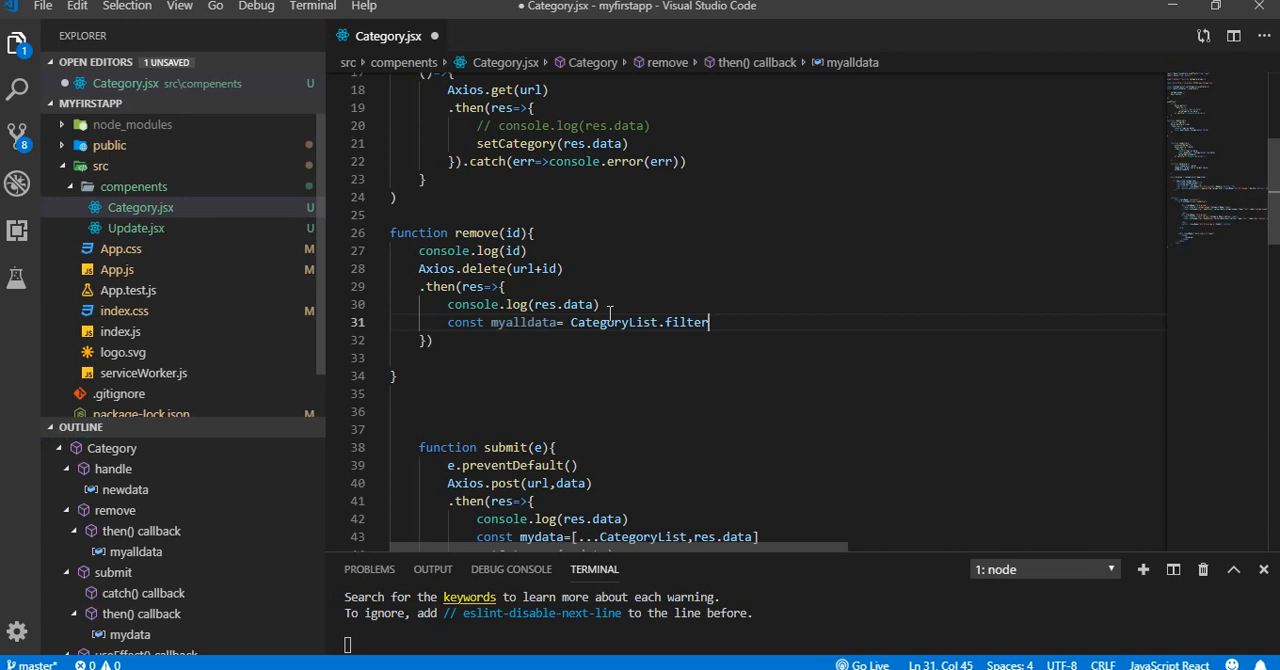
Complete the filter callback as item=>item.categoryId !== id
text((item=>)
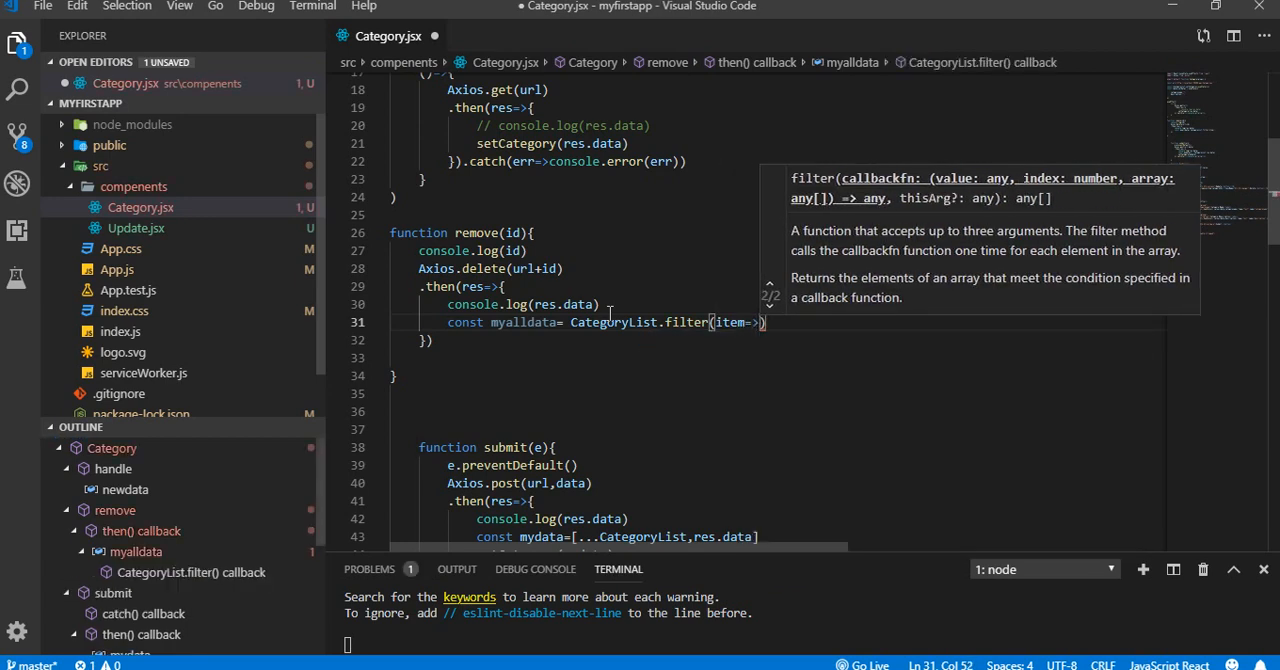
text(item.)
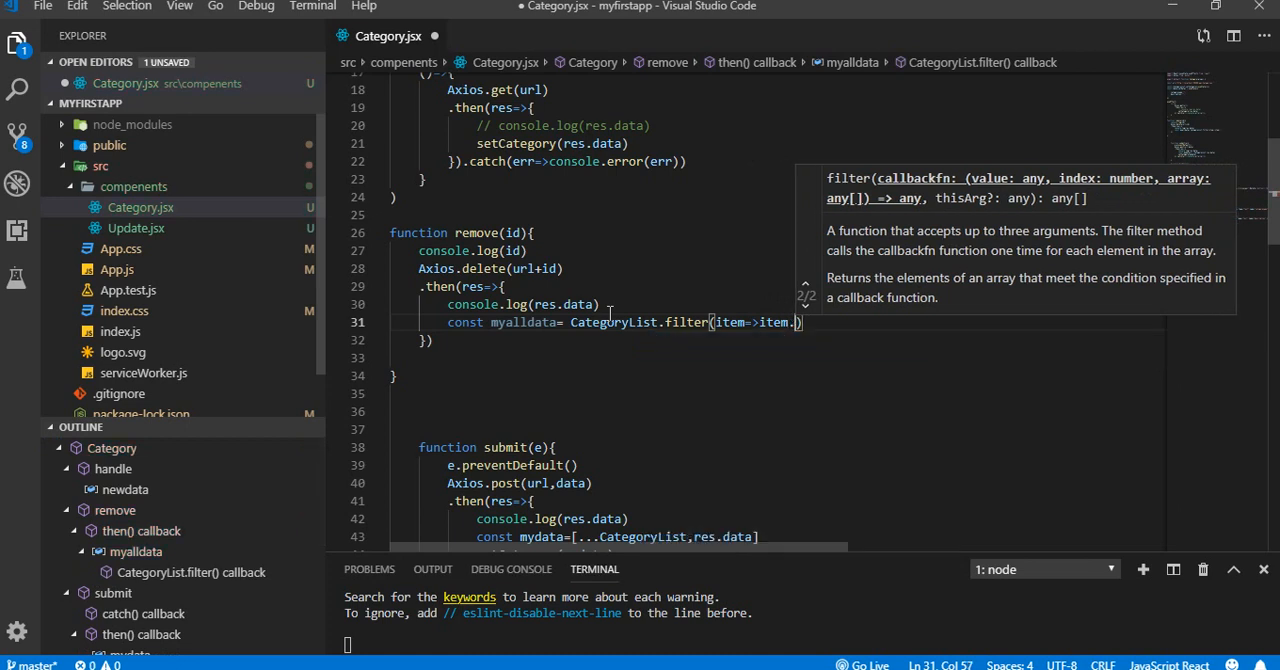
text(categoryId !)
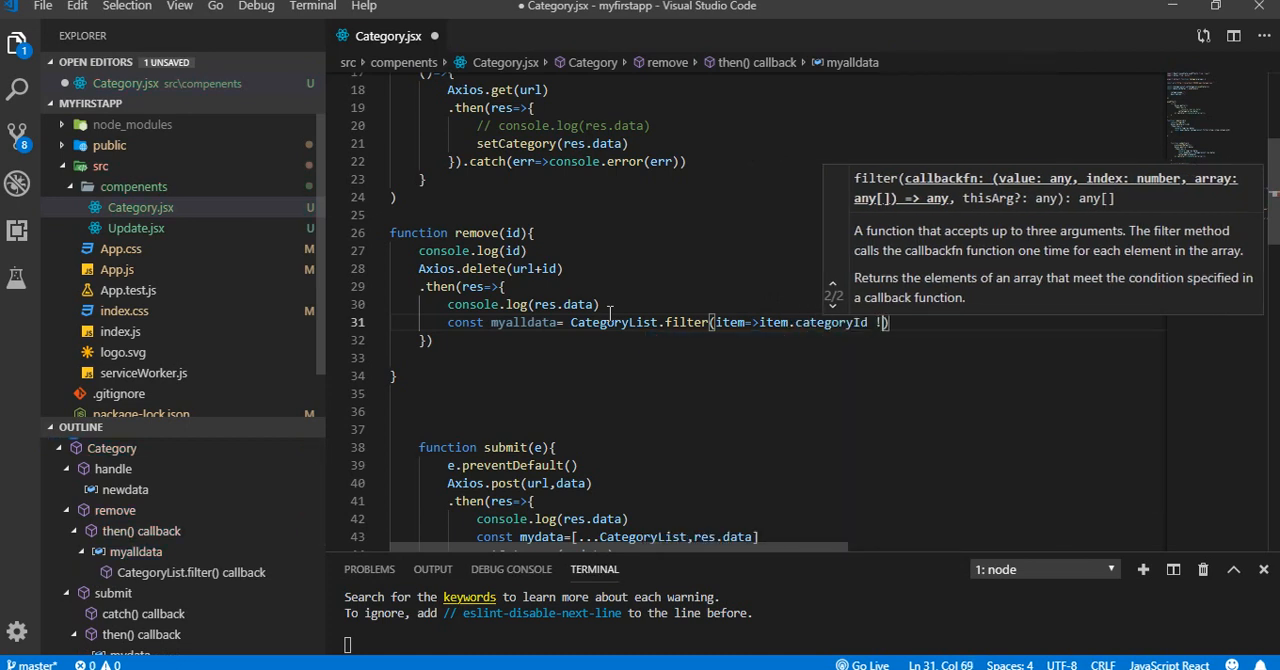
text(=)
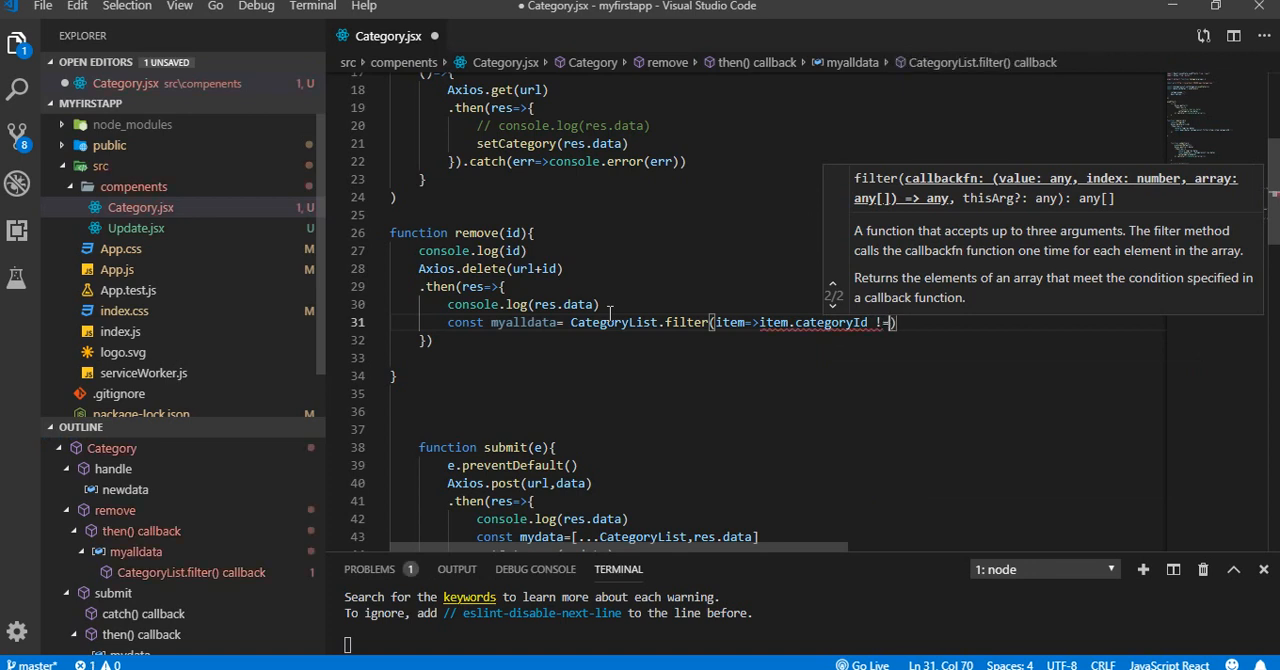
text(=id)
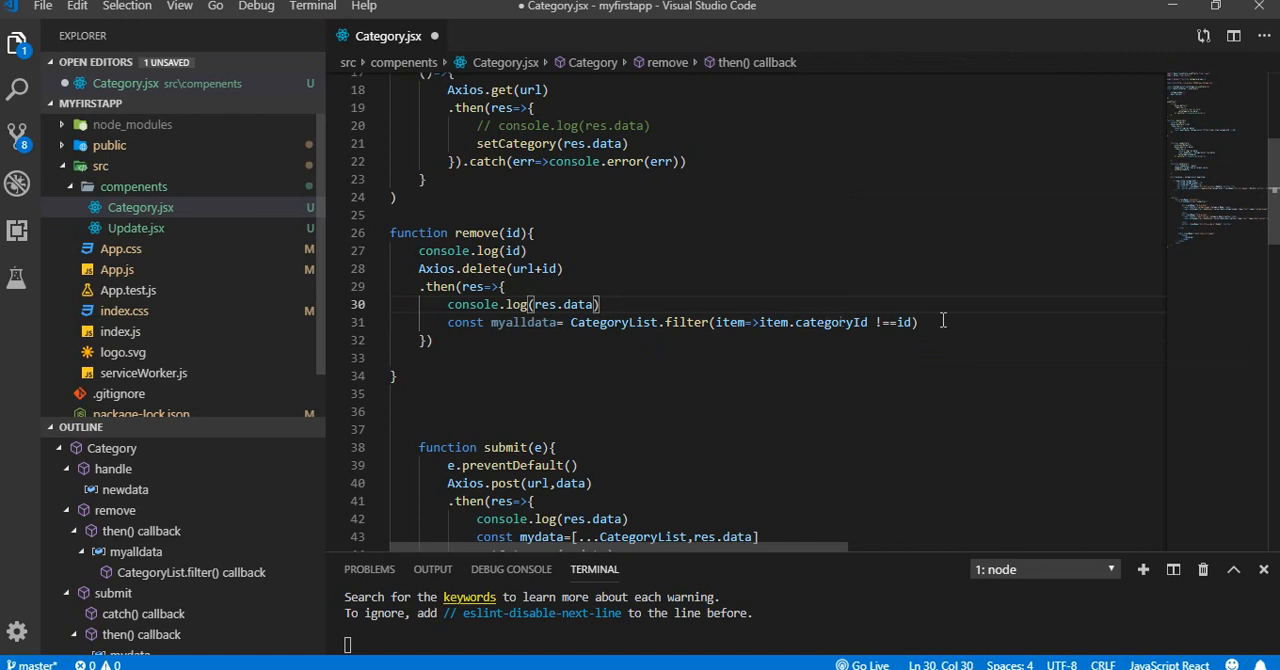
click(920, 321)
text(set)
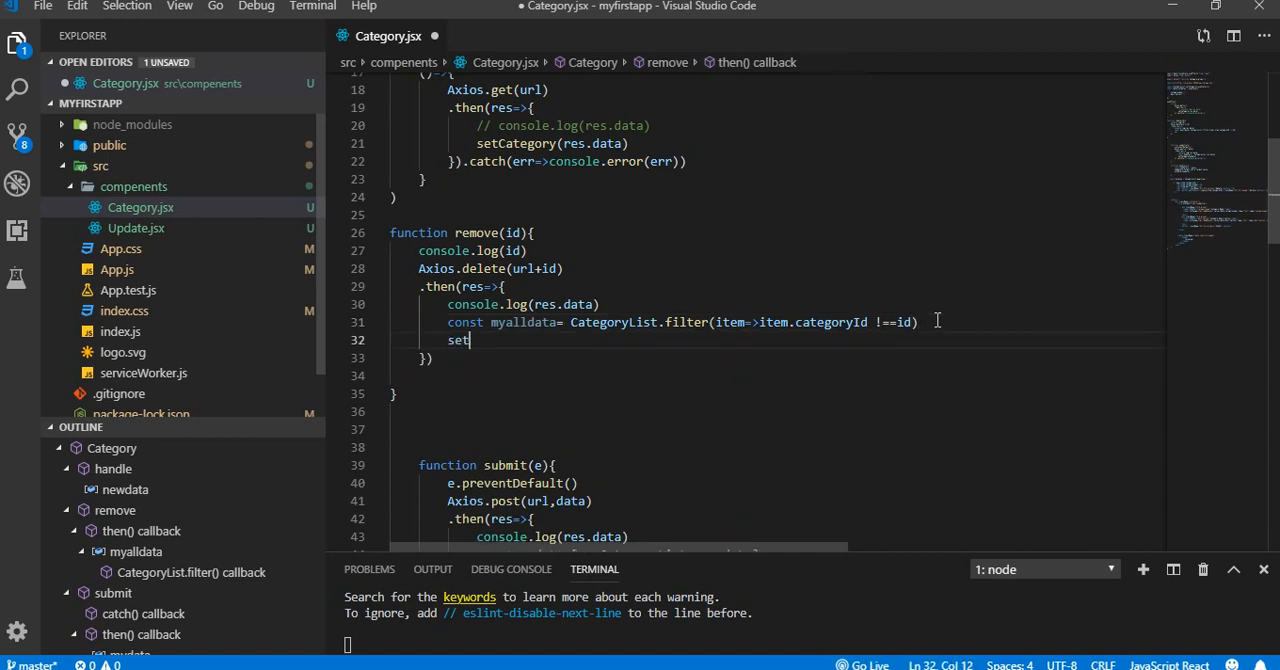
Add setCategory(mydata) and a .catch(err=>console.error(err)) handler, then save
text(Category)
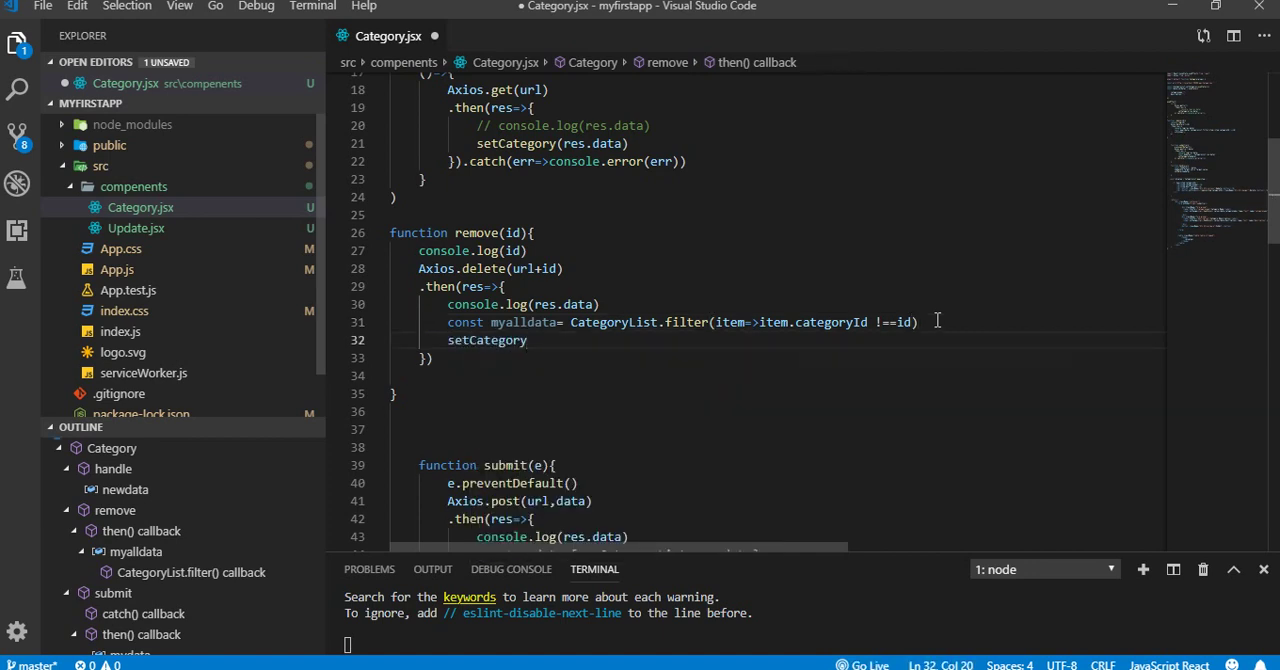
text(()
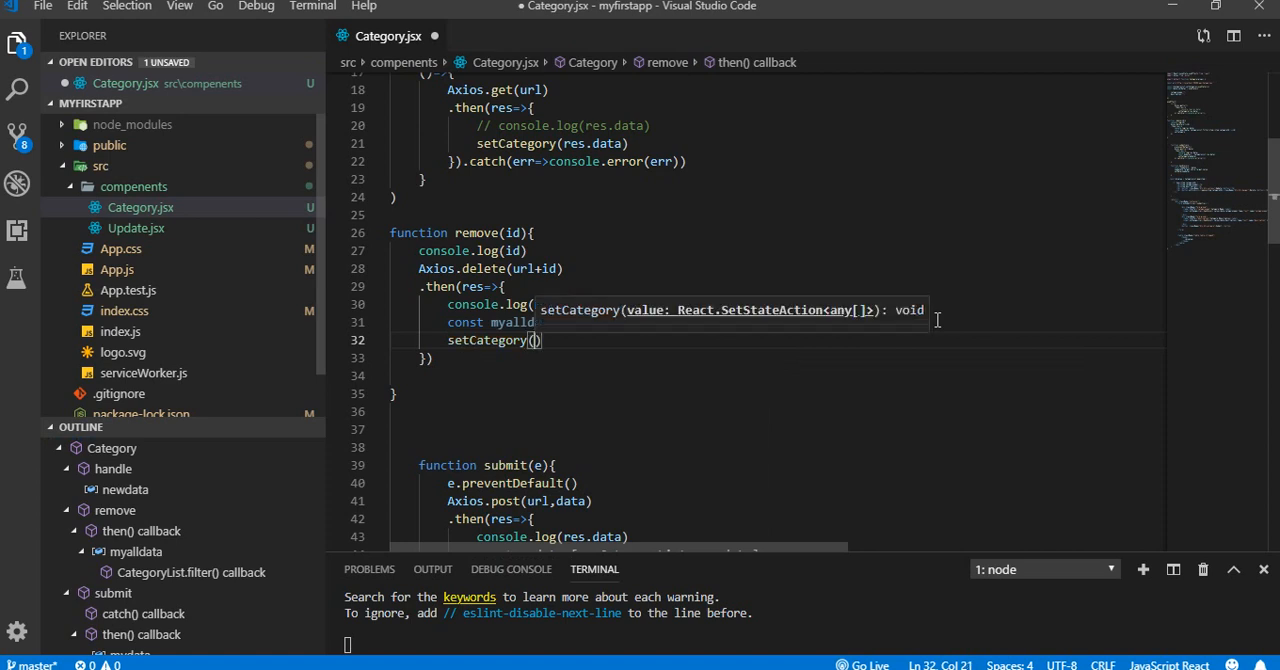
text(mydata)
click(791, 358)
text(.catch)
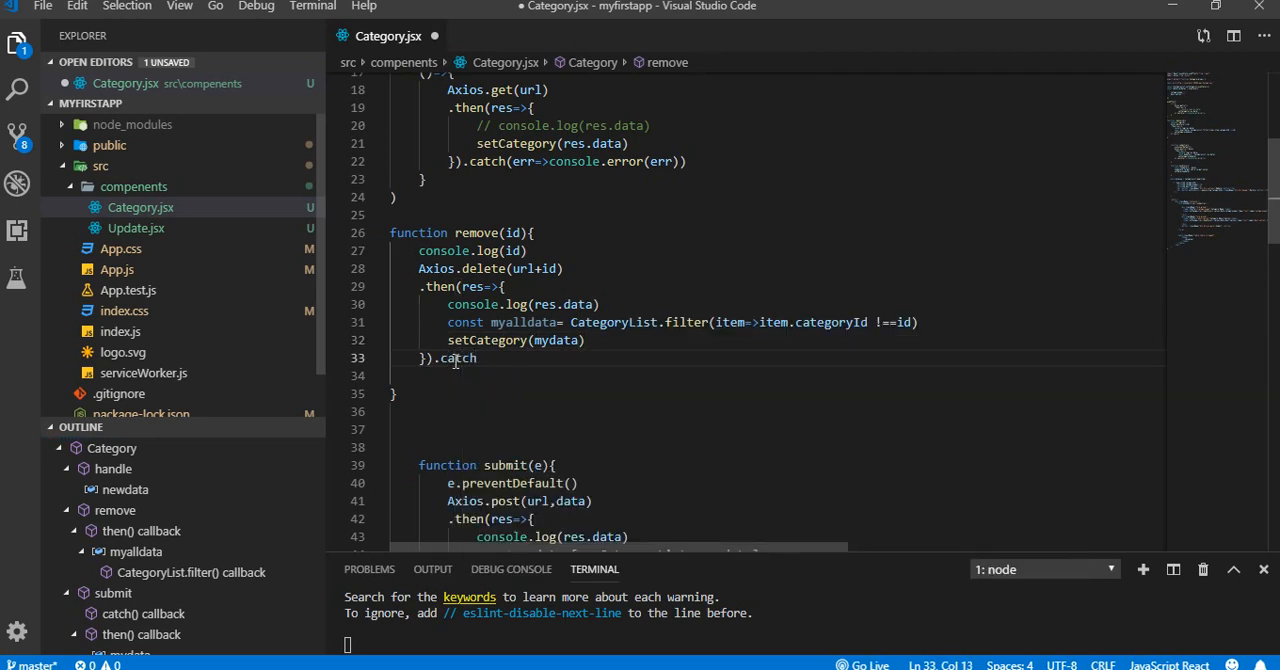
text((err=>))
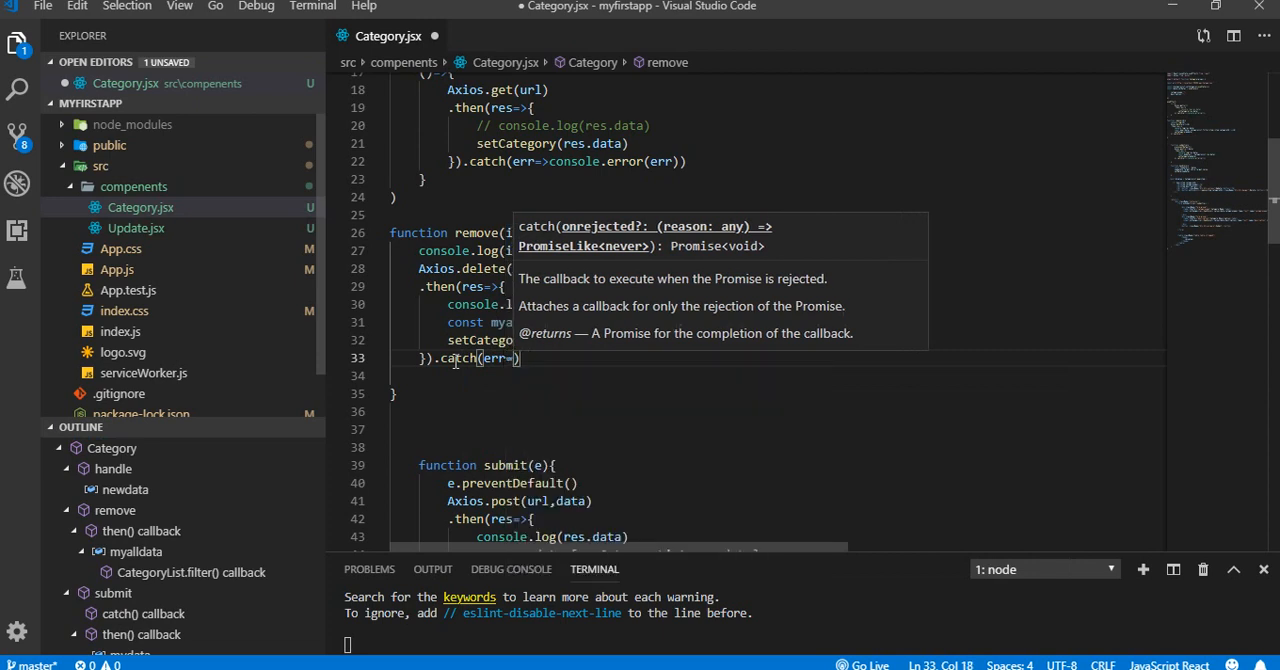
text(console.)
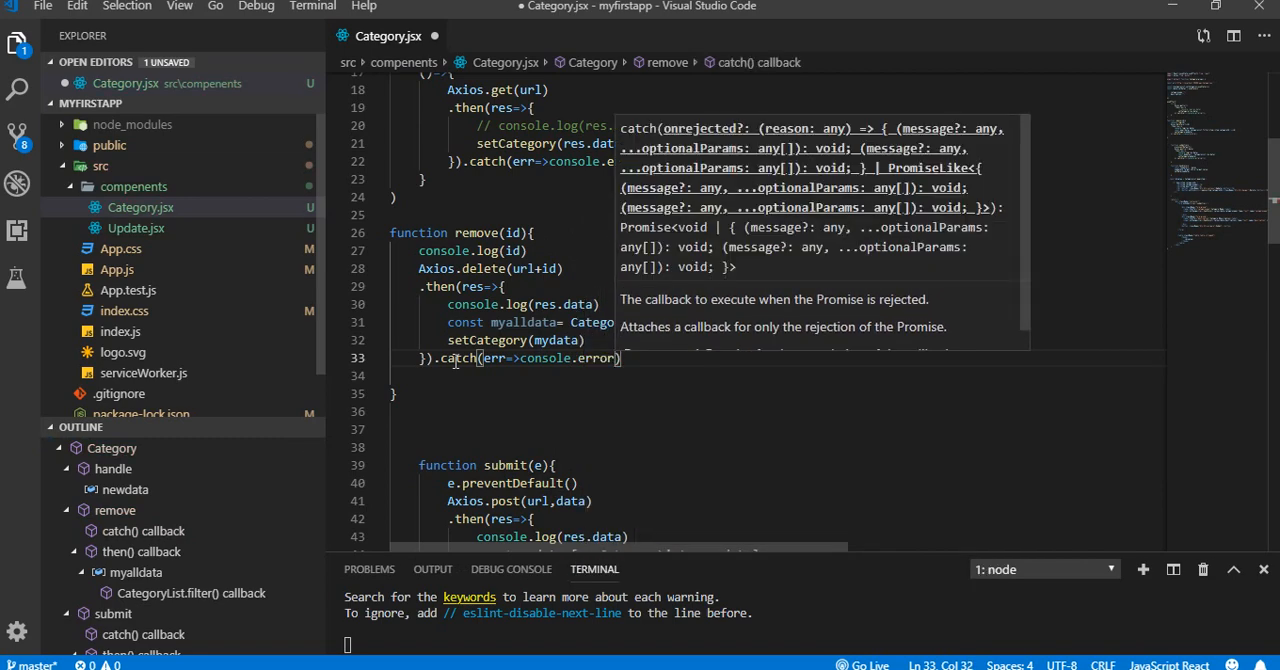
text(err)
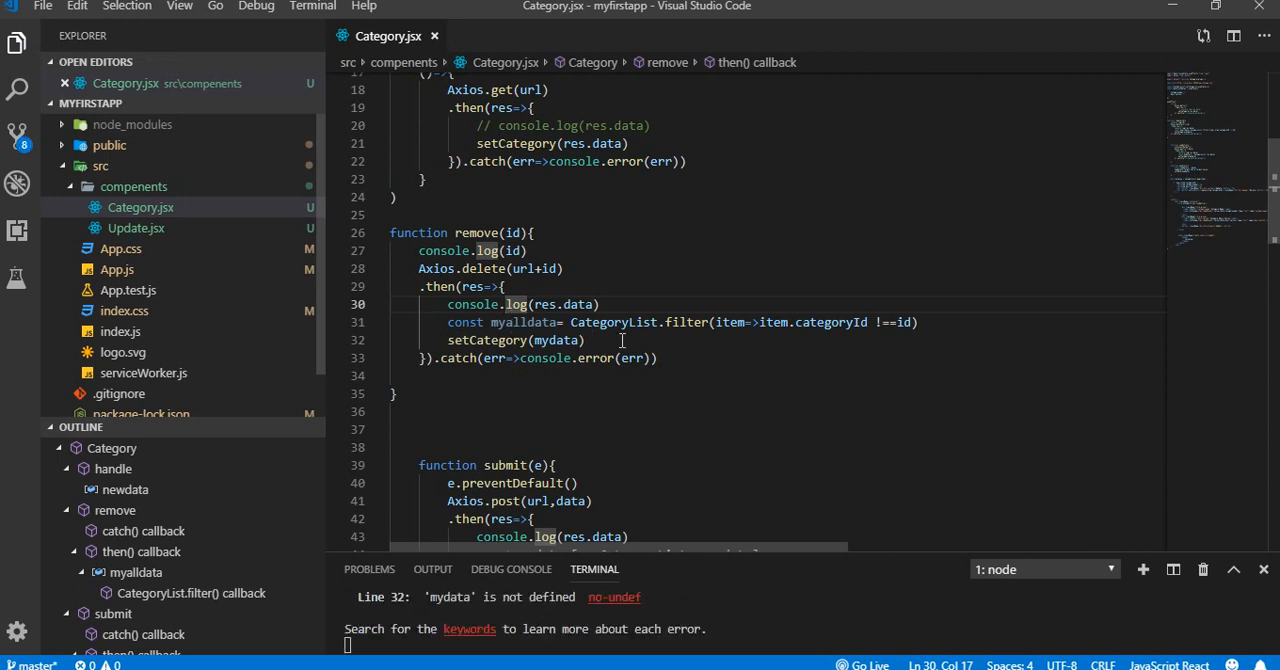
Replace mydata with myalldata in setCategory and review the categoryId filter
double_click(521, 322)
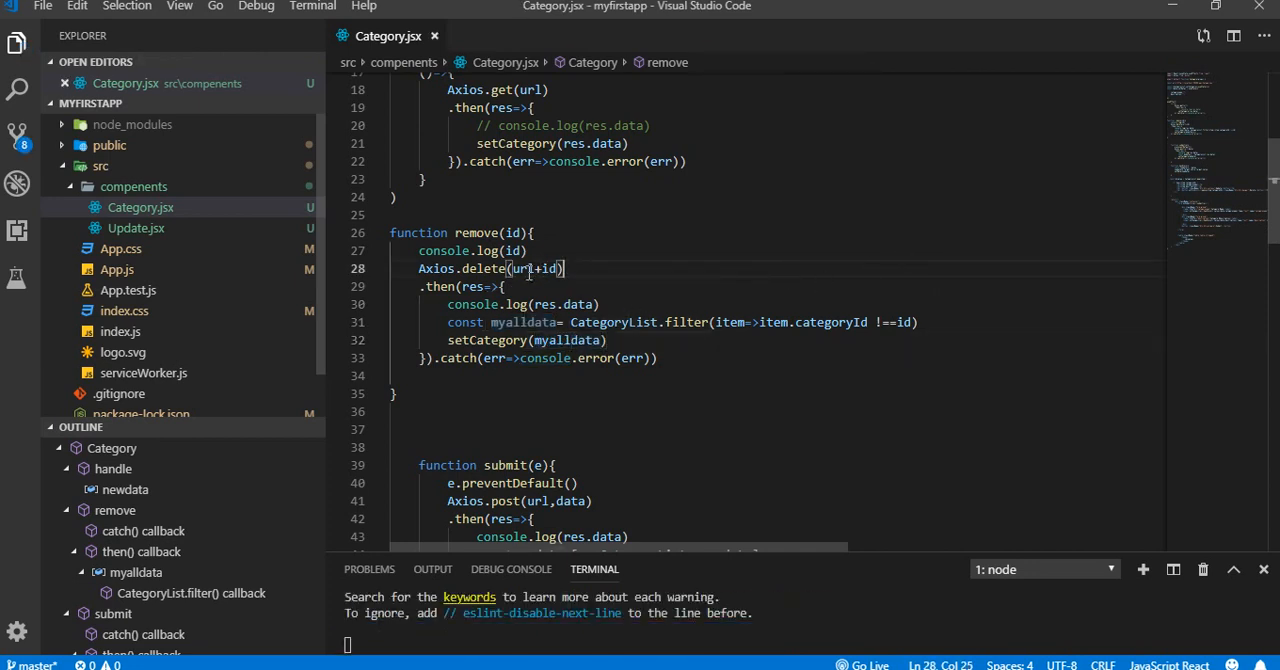
double_click(526, 268)
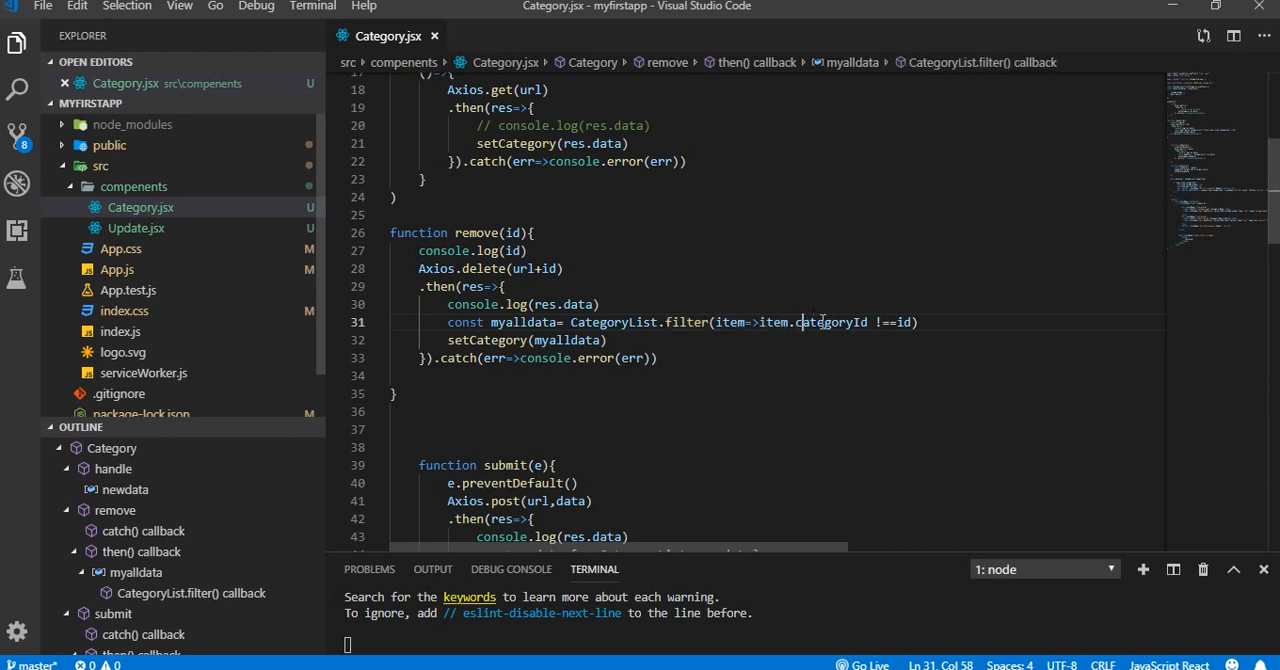
double_click(906, 322)
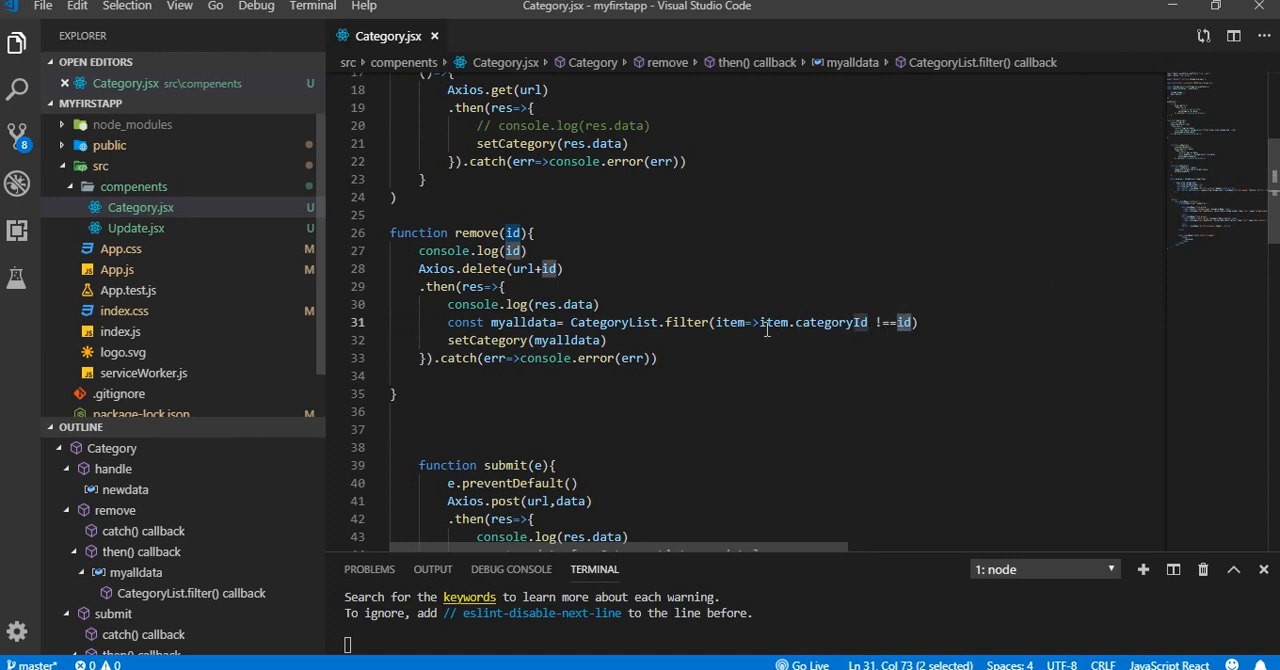
mouse_move(732, 322)
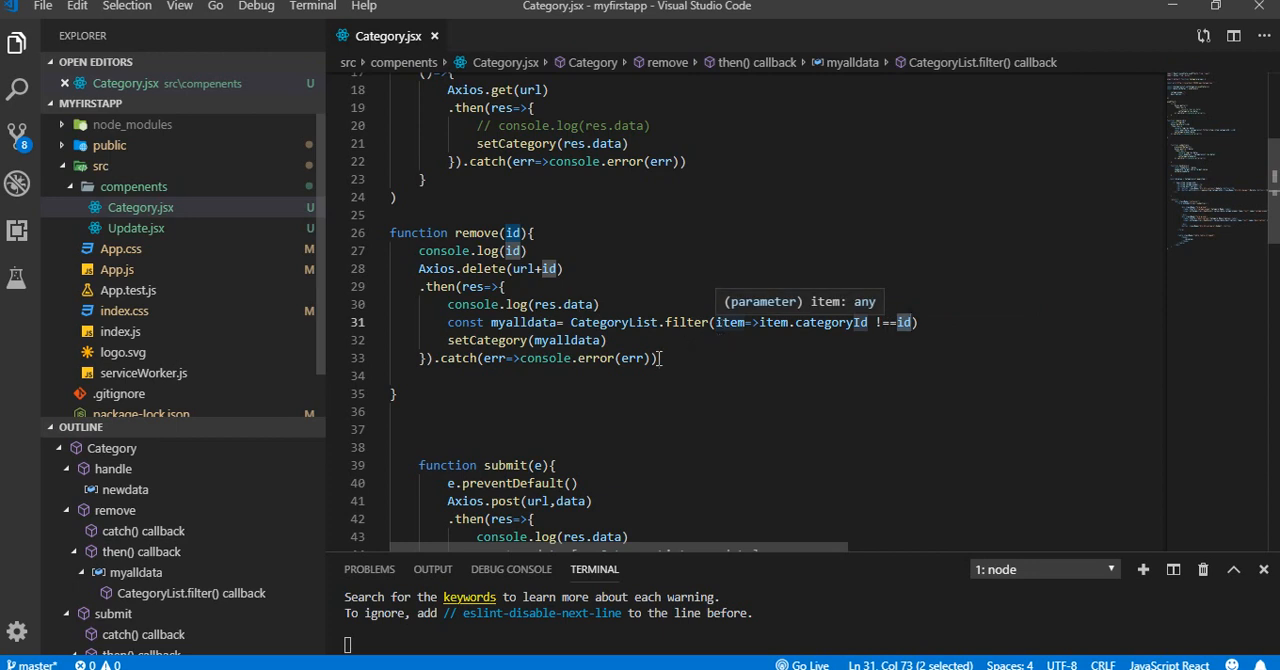
mouse_move(712, 349)
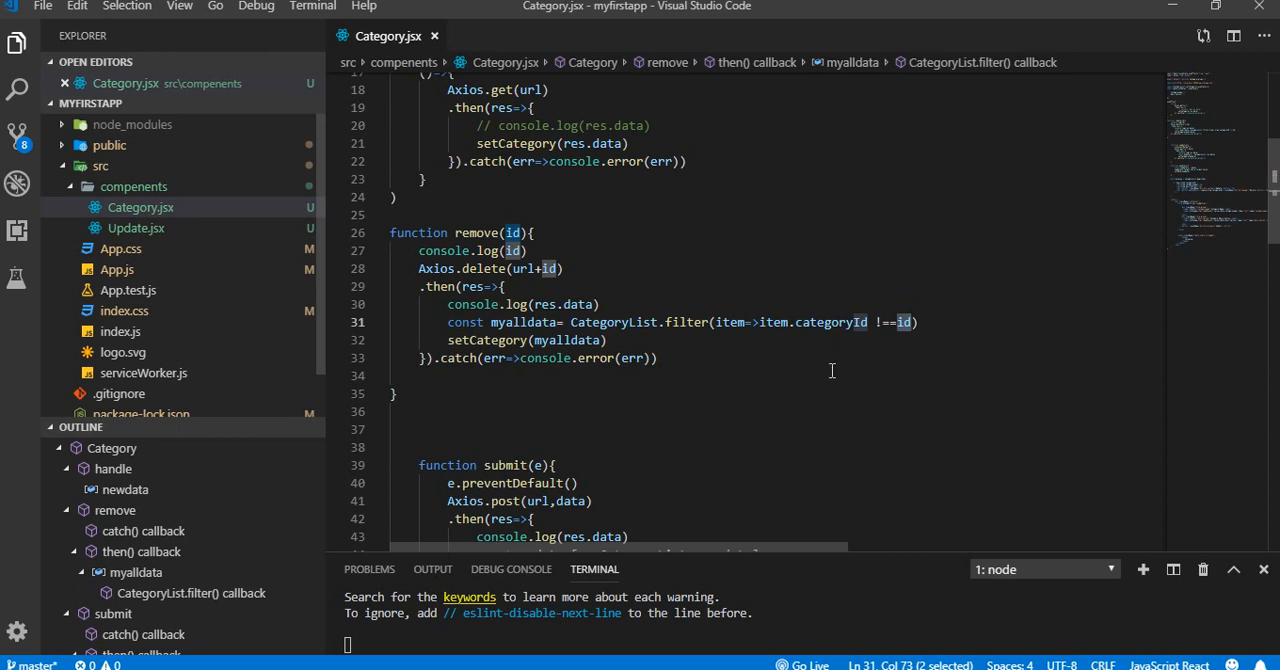
mouse_move(574, 381)
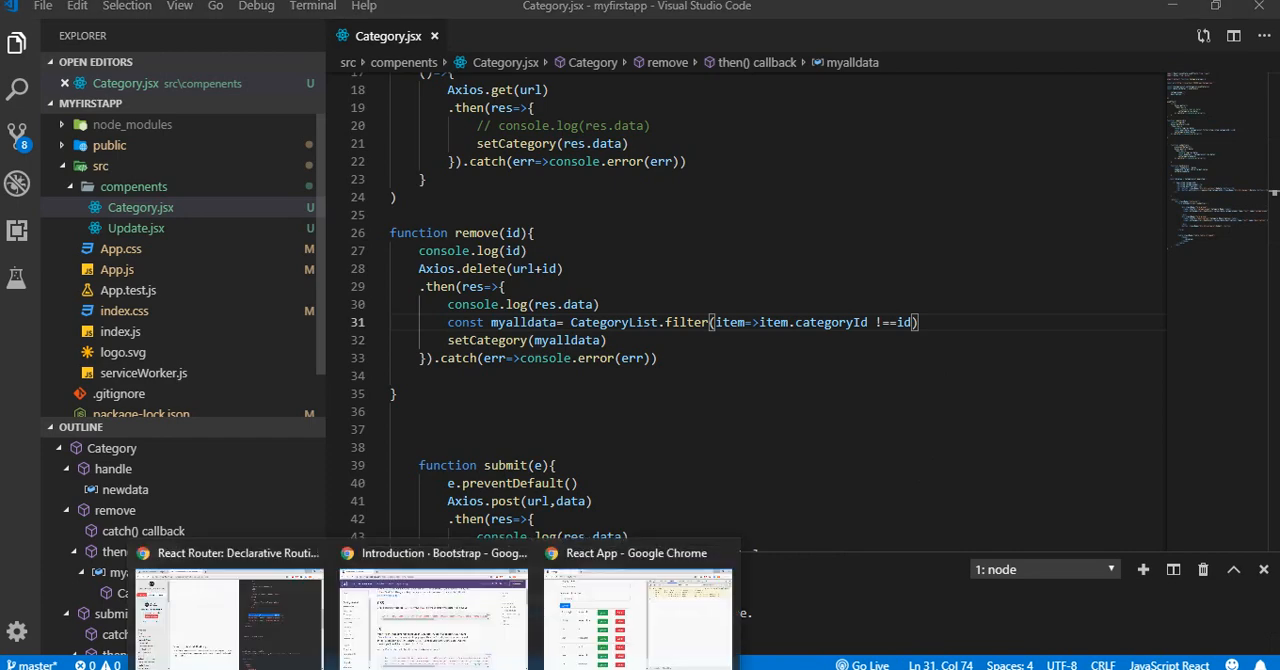
Delete the Samsung2 and Cloths rows from the React app's category list
click(634, 553)
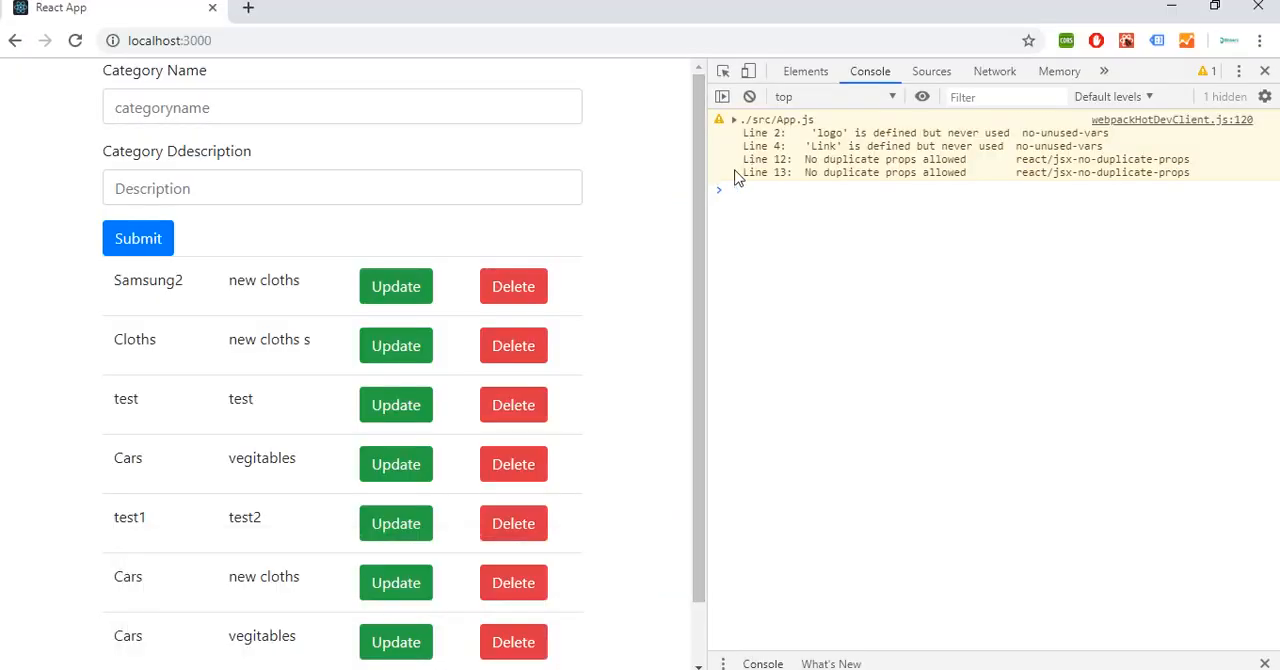
click(512, 286)
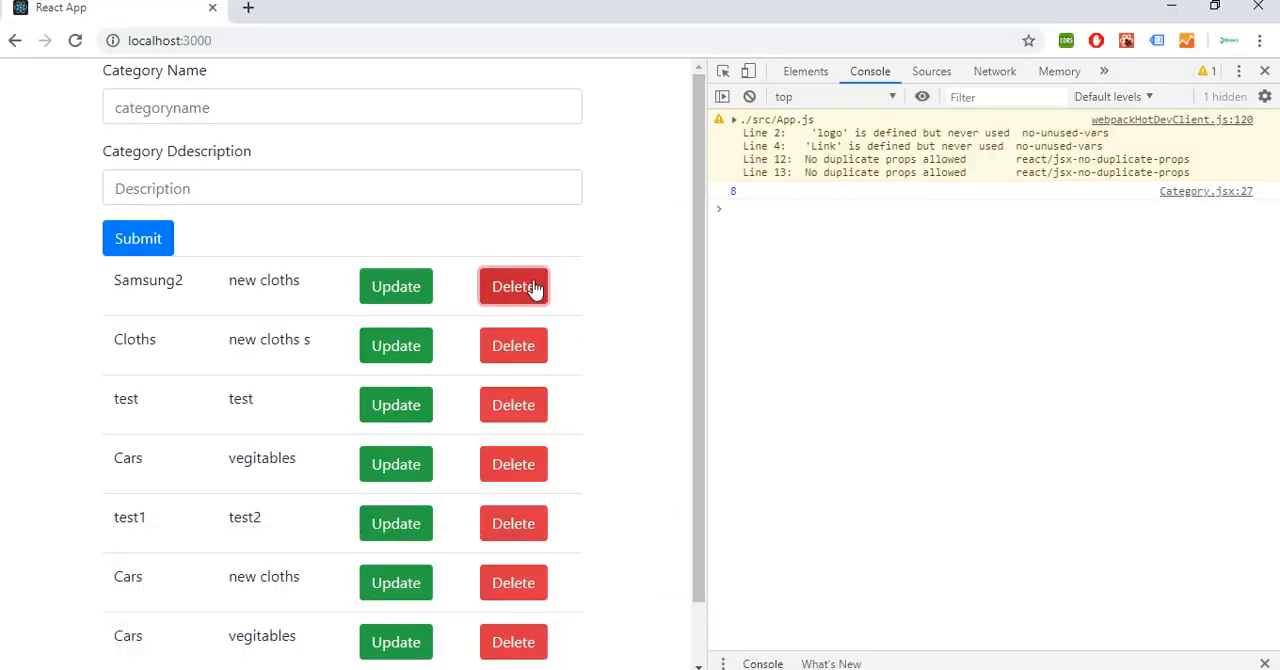
click(513, 286)
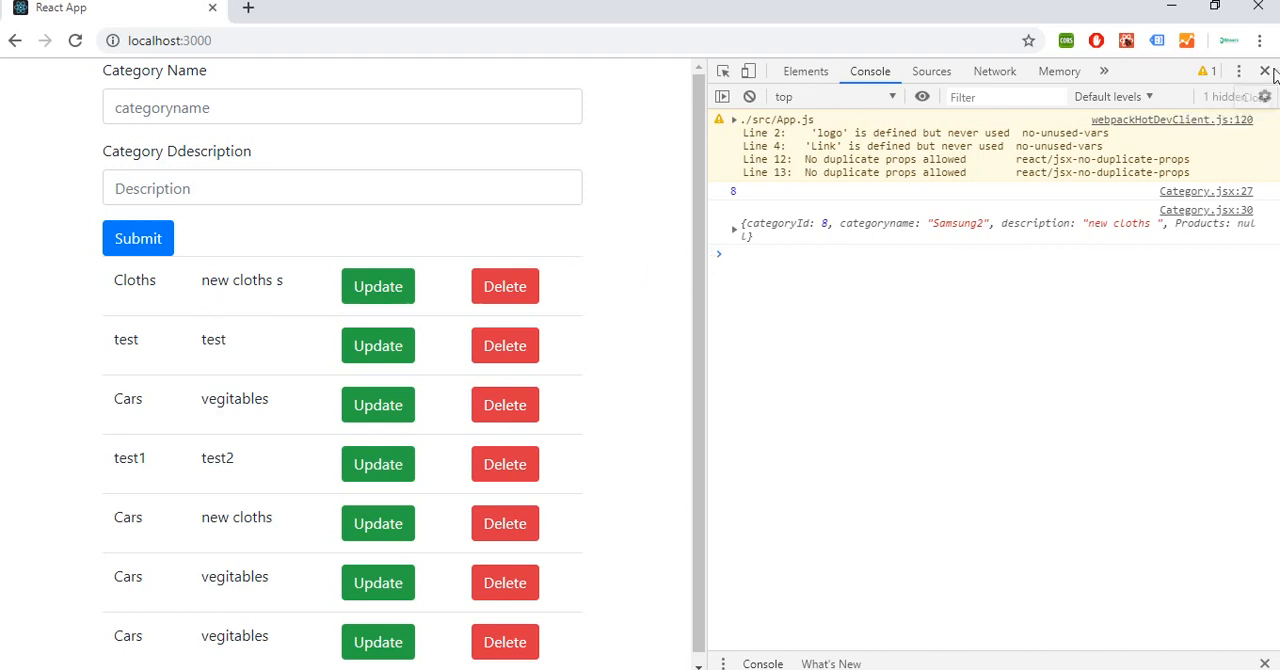
click(1266, 70)
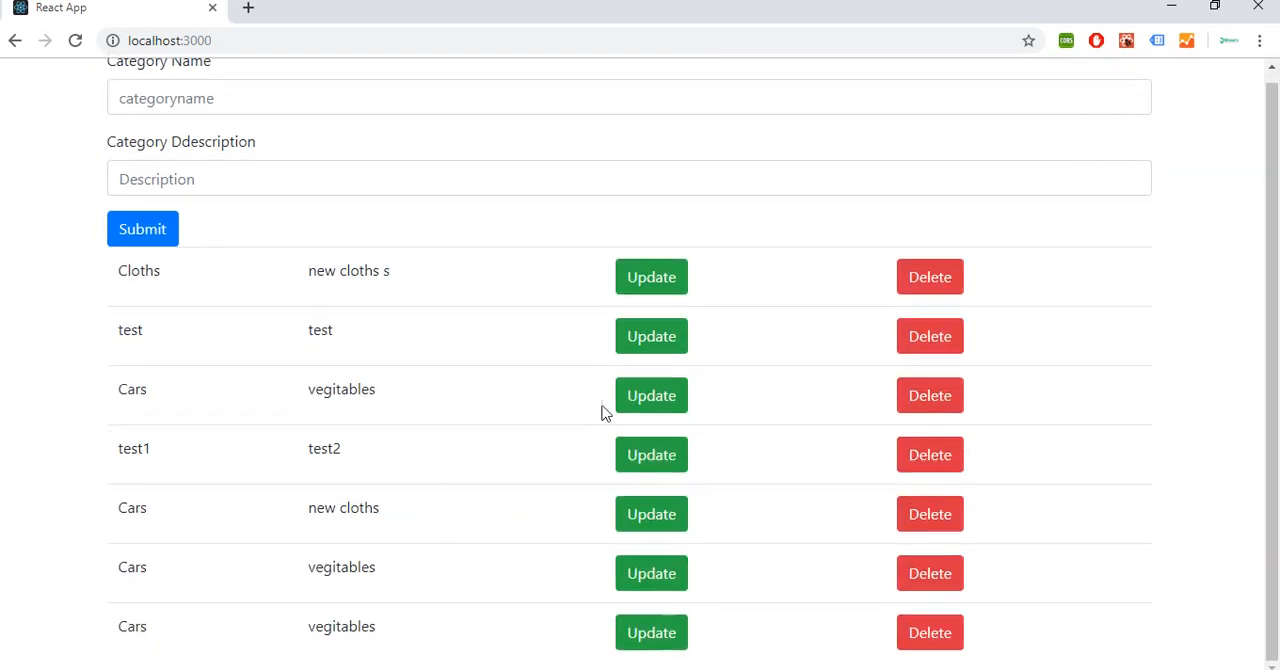
click(929, 277)
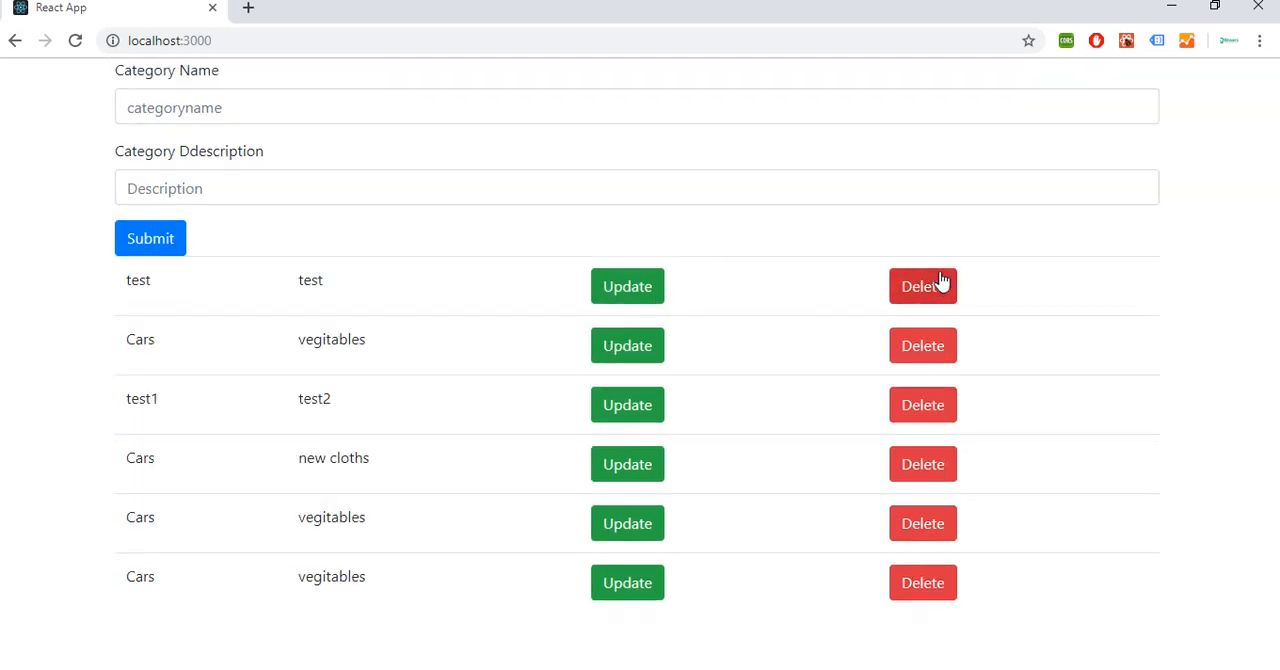
mouse_move(1179, 8)
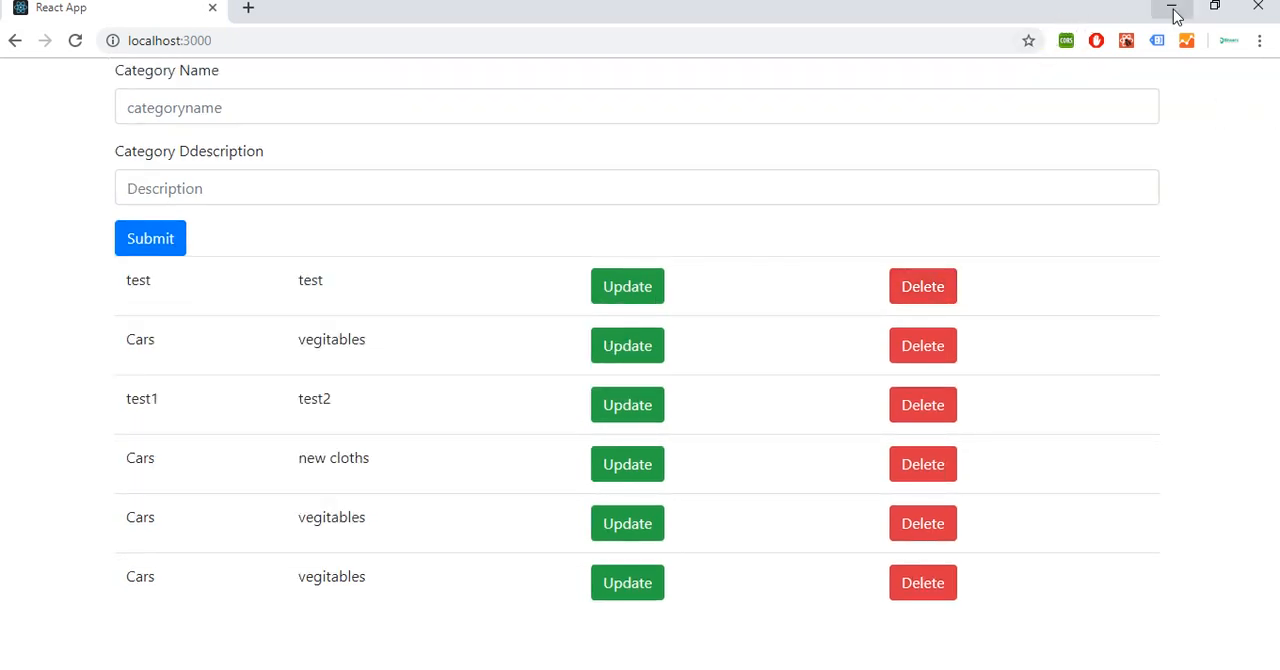